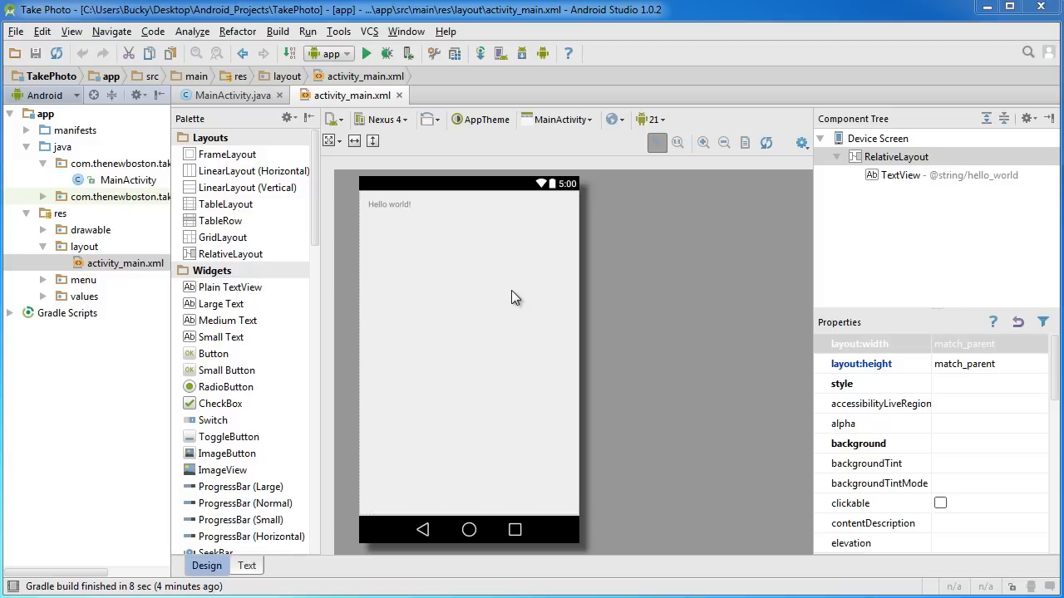
{"action": "mouse_move", "coordinate": [518, 314]}
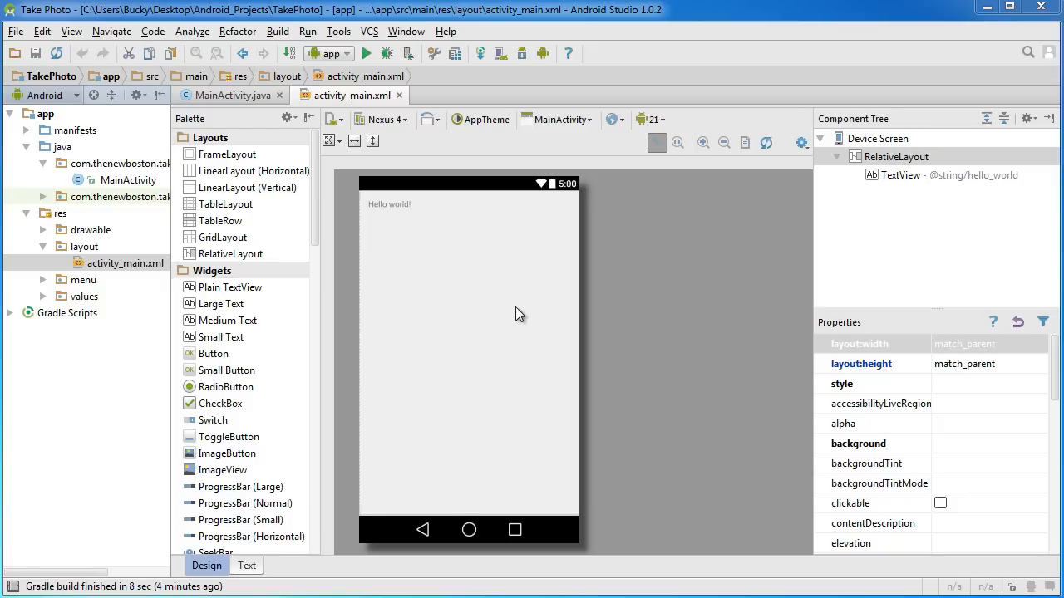
{"action": "mouse_move", "coordinate": [514, 432]}
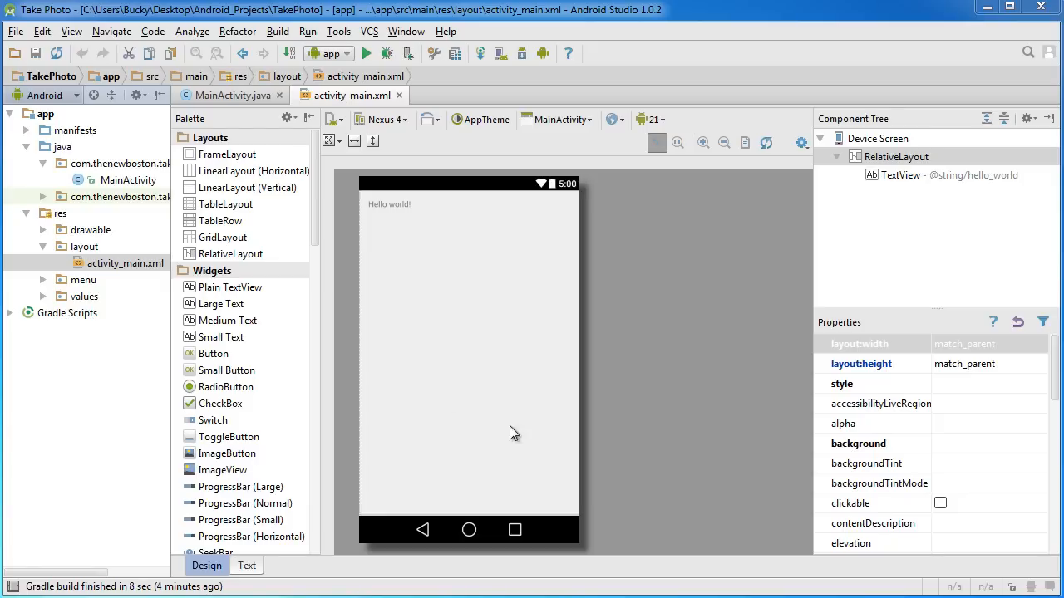
{"action": "mouse_move", "coordinate": [409, 454]}
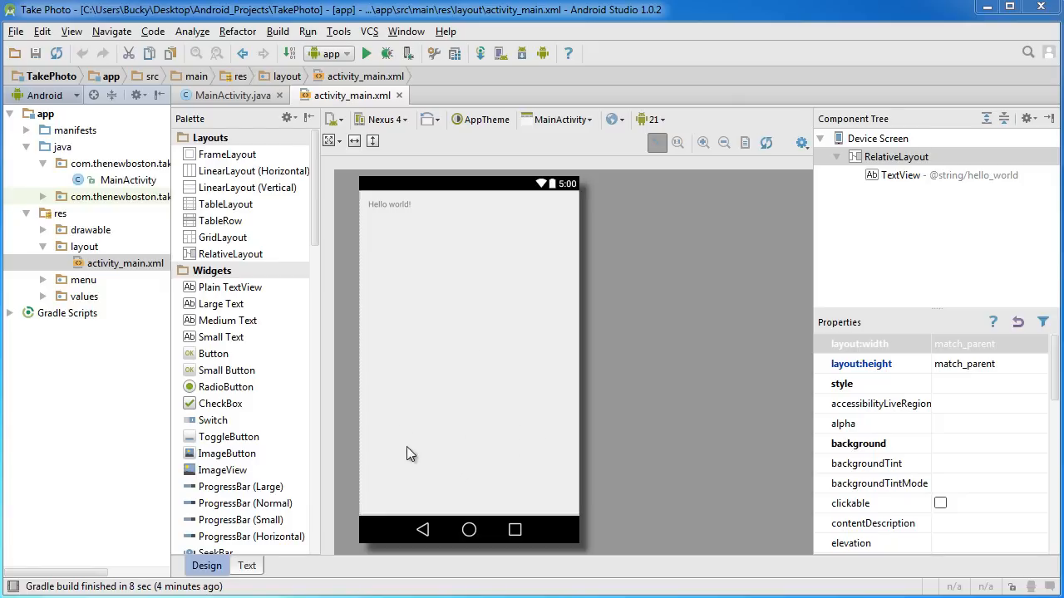
{"action": "mouse_move", "coordinate": [465, 455]}
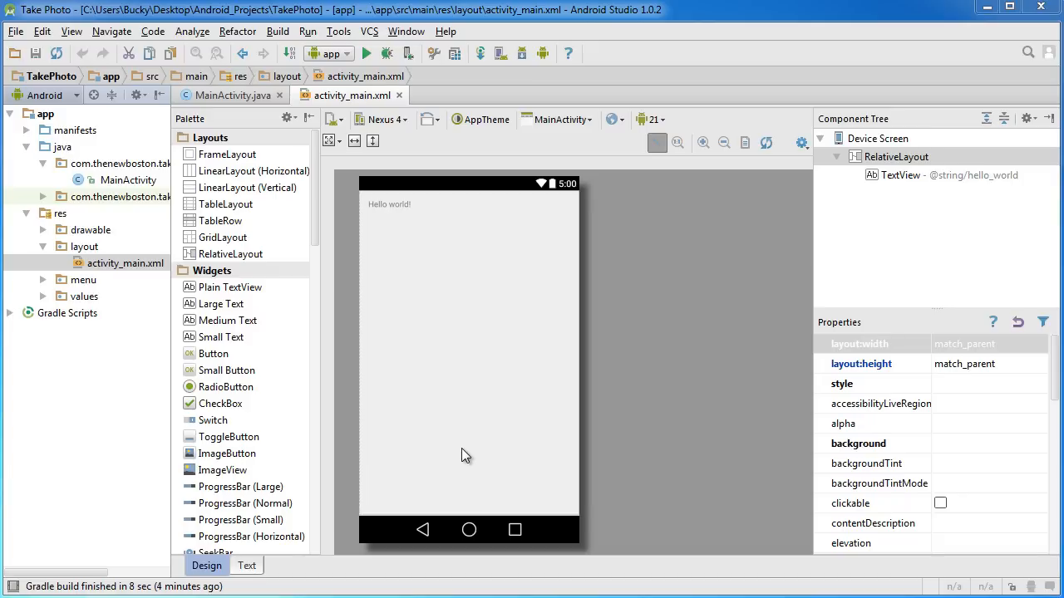
{"action": "mouse_move", "coordinate": [462, 329]}
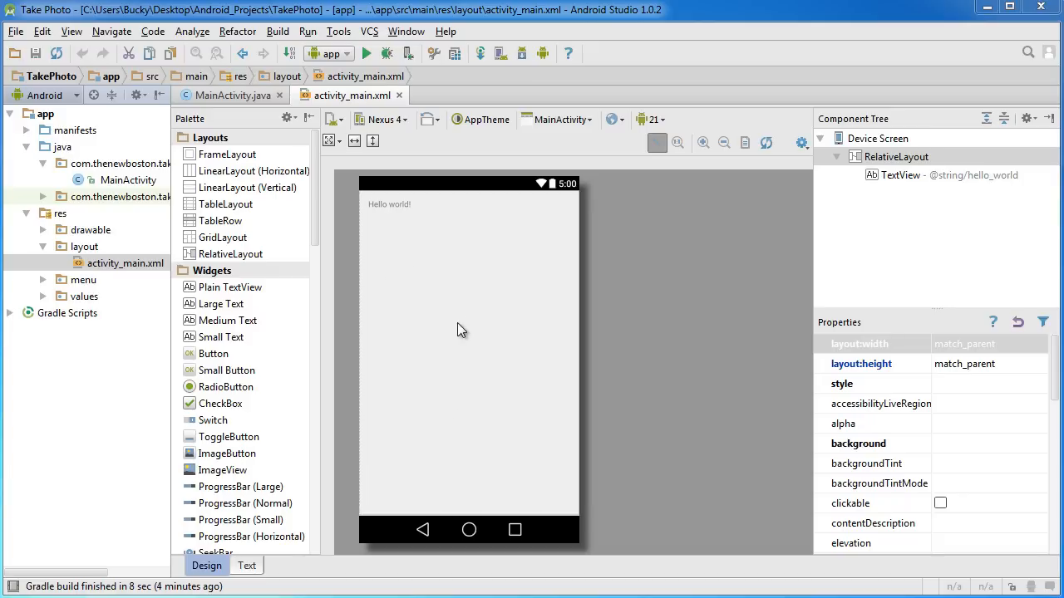
{"action": "mouse_move", "coordinate": [481, 239]}
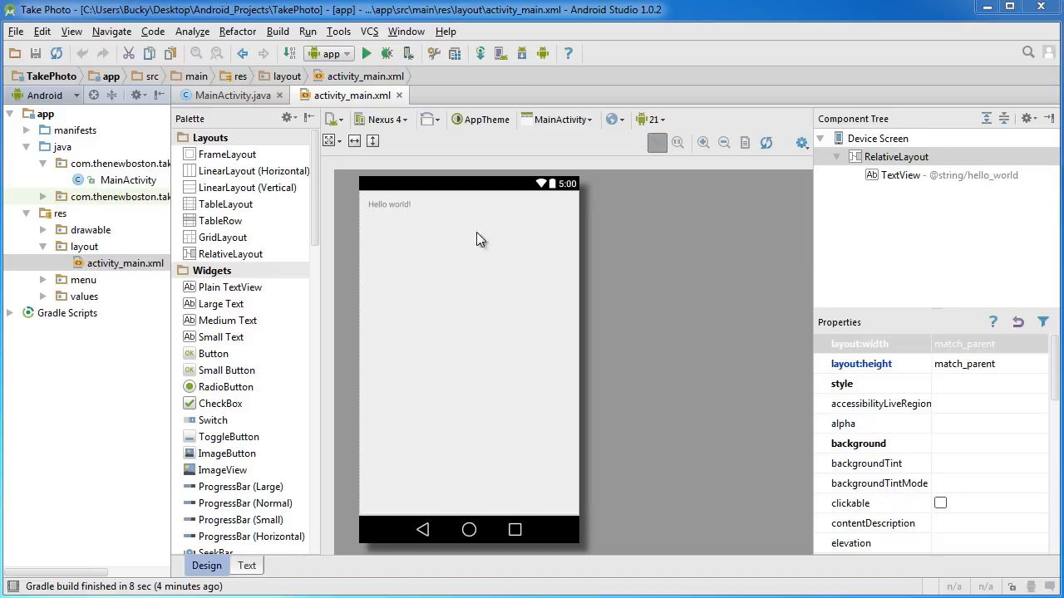
{"action": "mouse_move", "coordinate": [425, 236]}
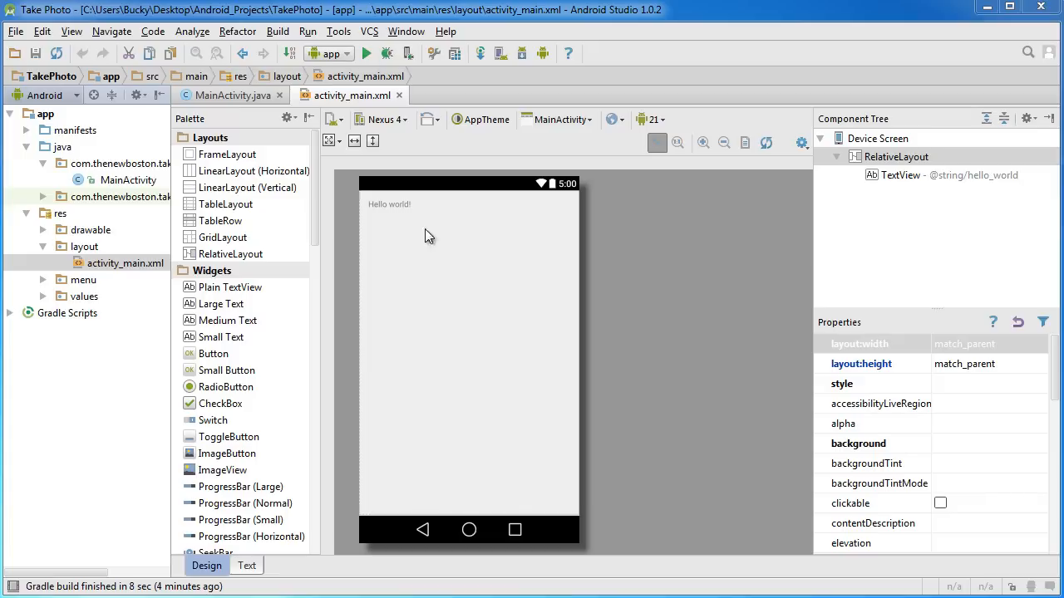
{"action": "mouse_move", "coordinate": [532, 276]}
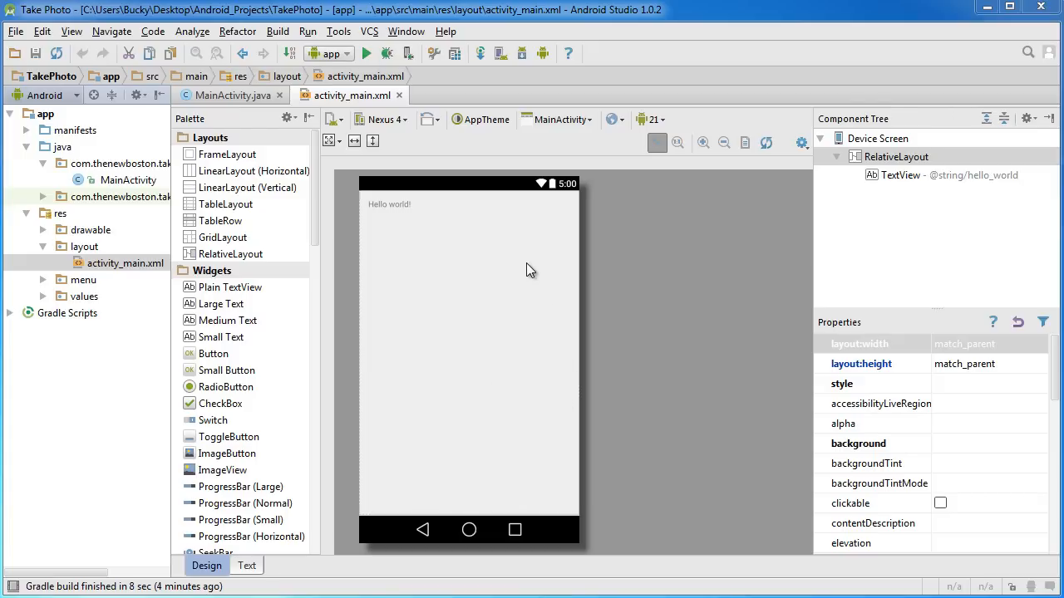
Glance at MainActivity.java and return to the activity_main.xml layout design
{"action": "left_click", "coordinate": [230, 95]}
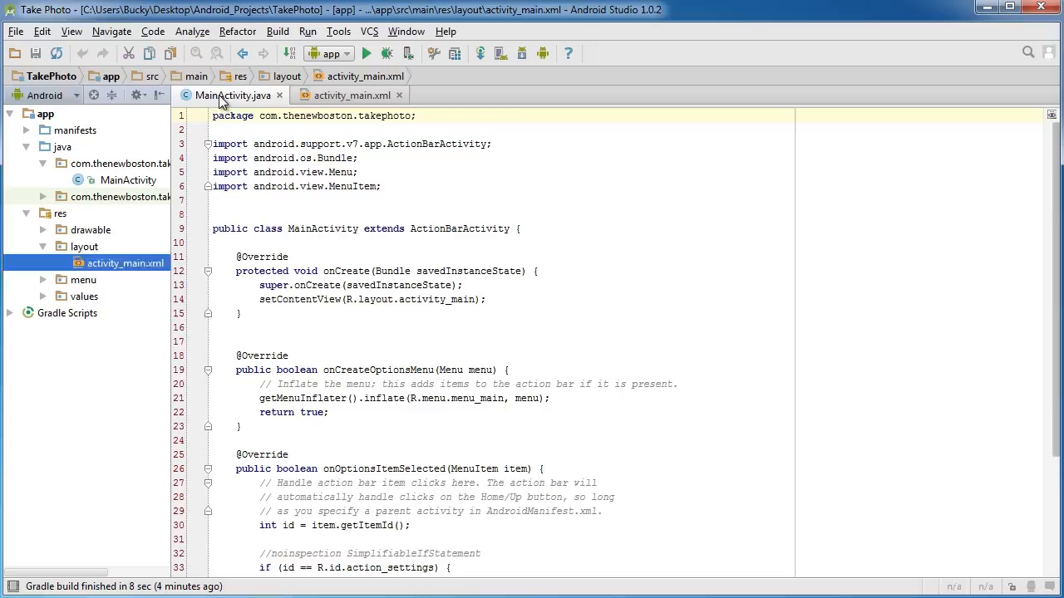
{"action": "left_click", "coordinate": [351, 95]}
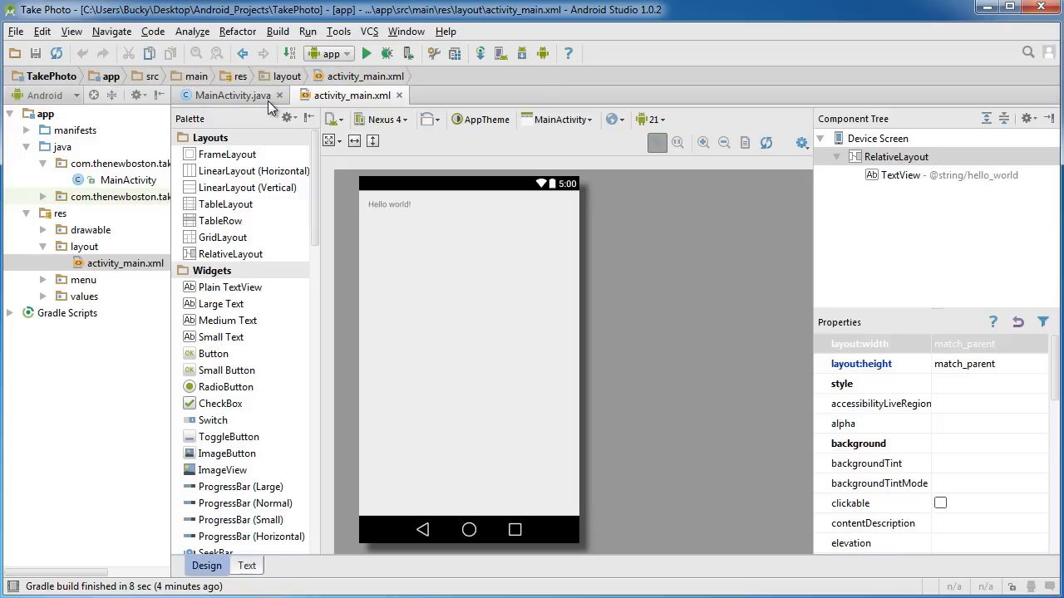
{"action": "mouse_move", "coordinate": [443, 314]}
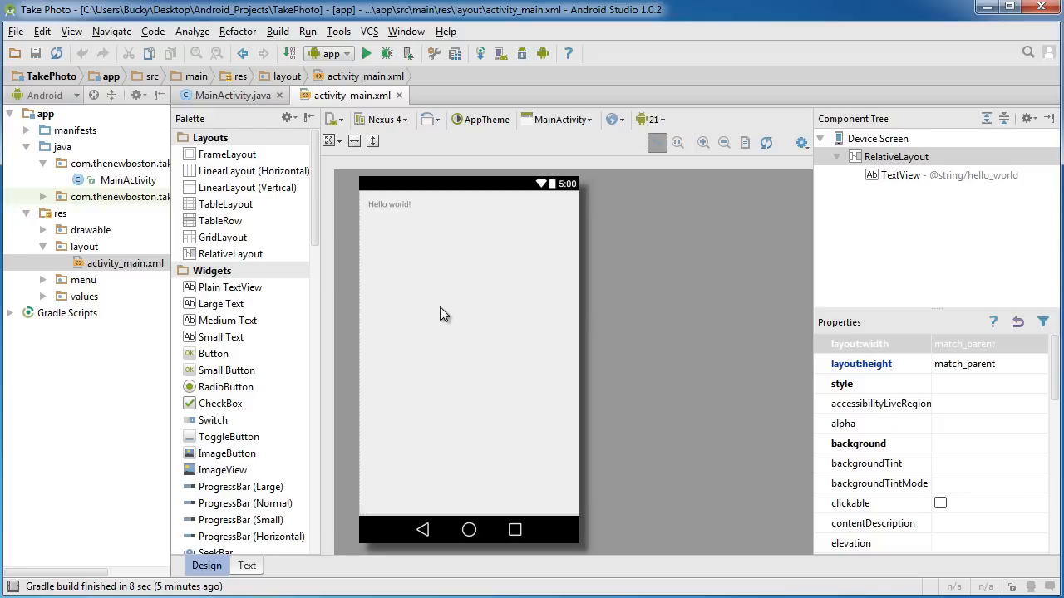
{"action": "mouse_move", "coordinate": [585, 323]}
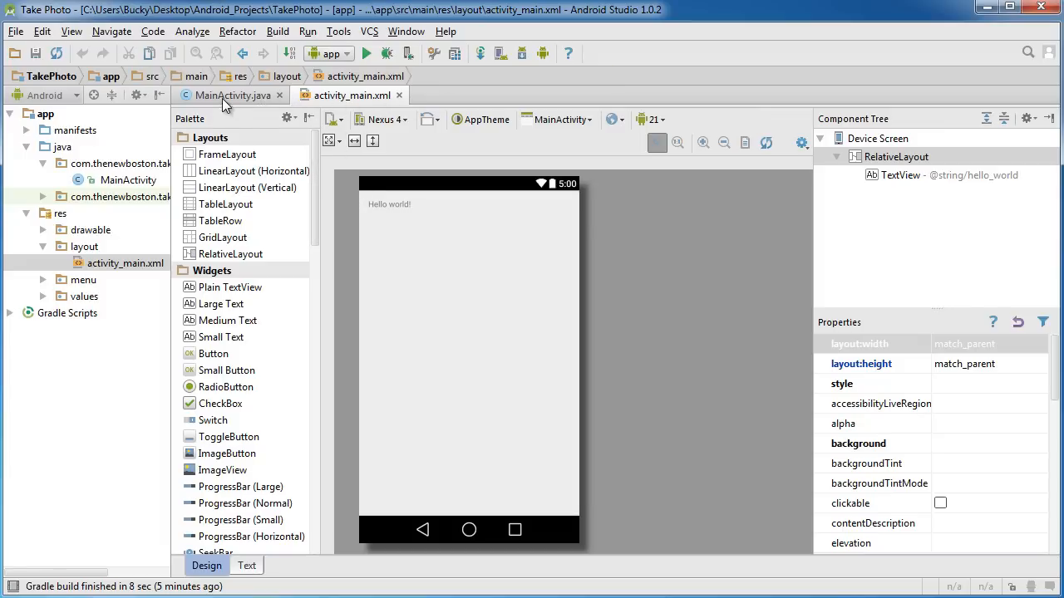
{"action": "mouse_move", "coordinate": [359, 108]}
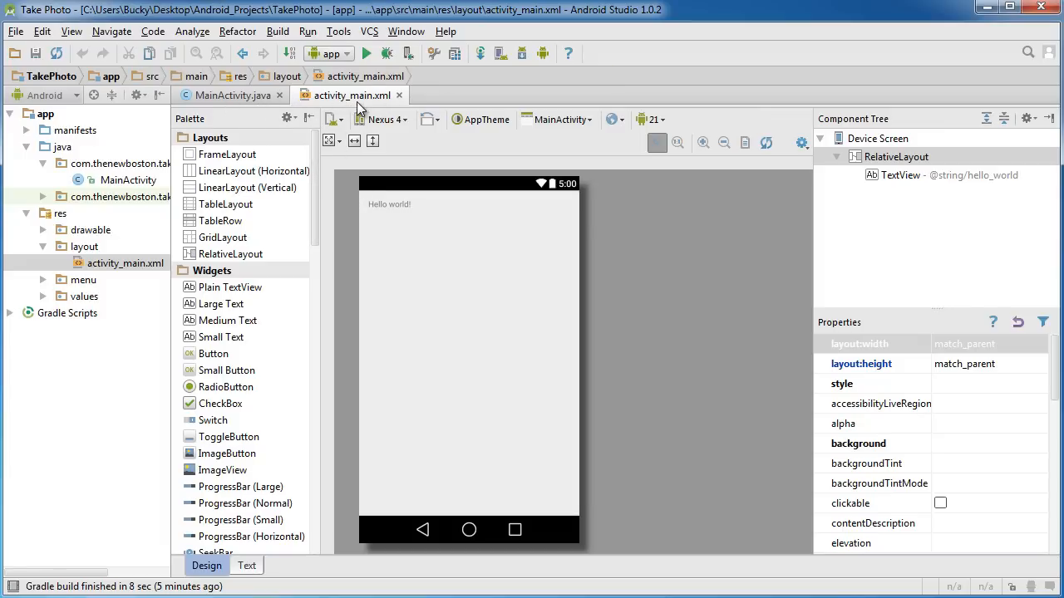
{"action": "mouse_move", "coordinate": [512, 429]}
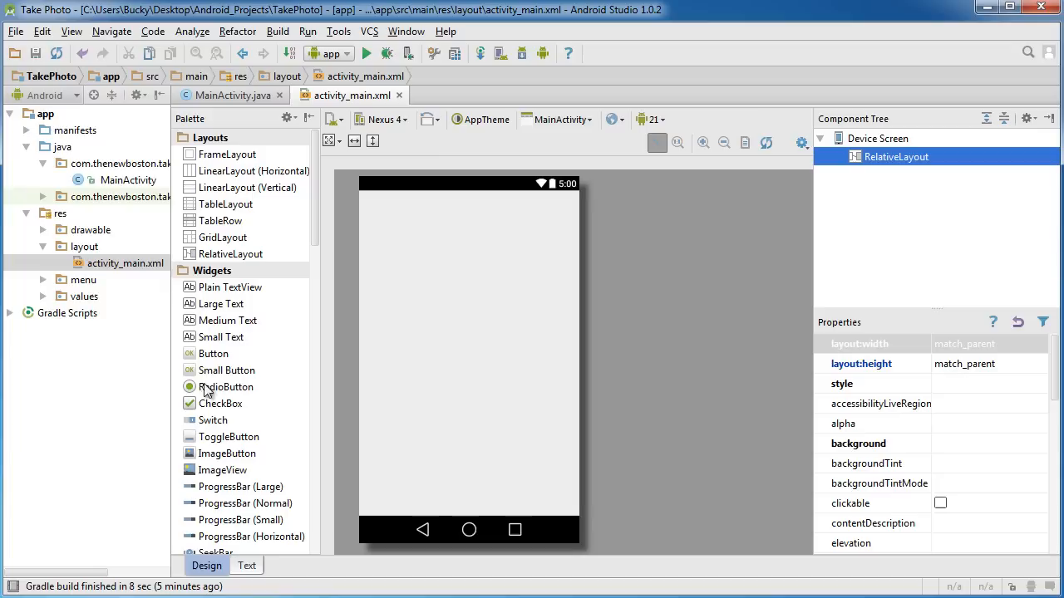
Drag a Button from the Palette onto the preview, centred near the bottom
{"action": "left_click", "coordinate": [213, 352]}
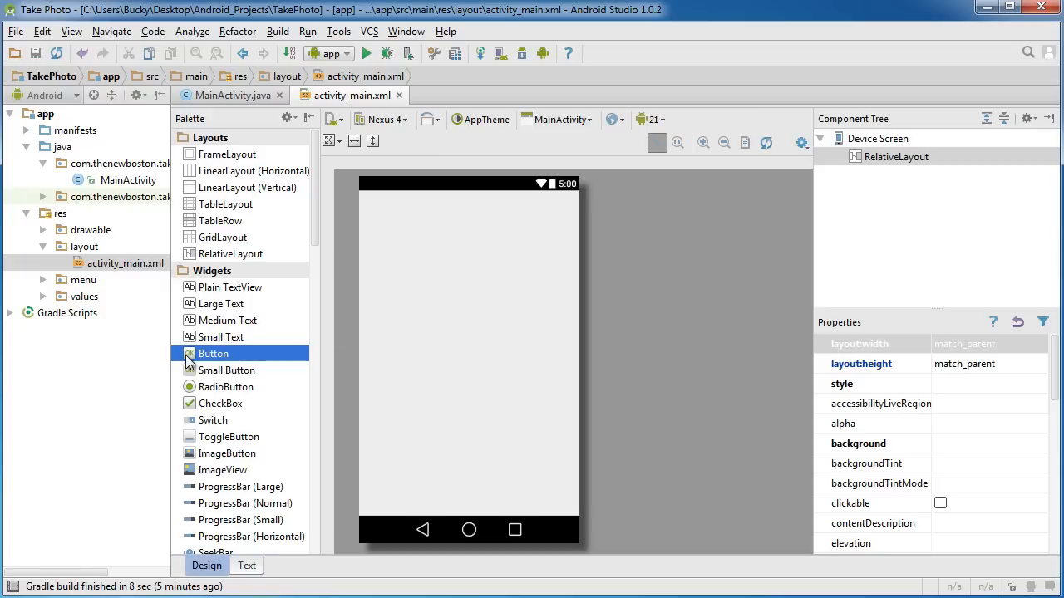
{"action": "left_click_drag", "start_coordinate": [213, 352], "coordinate": [469, 422]}
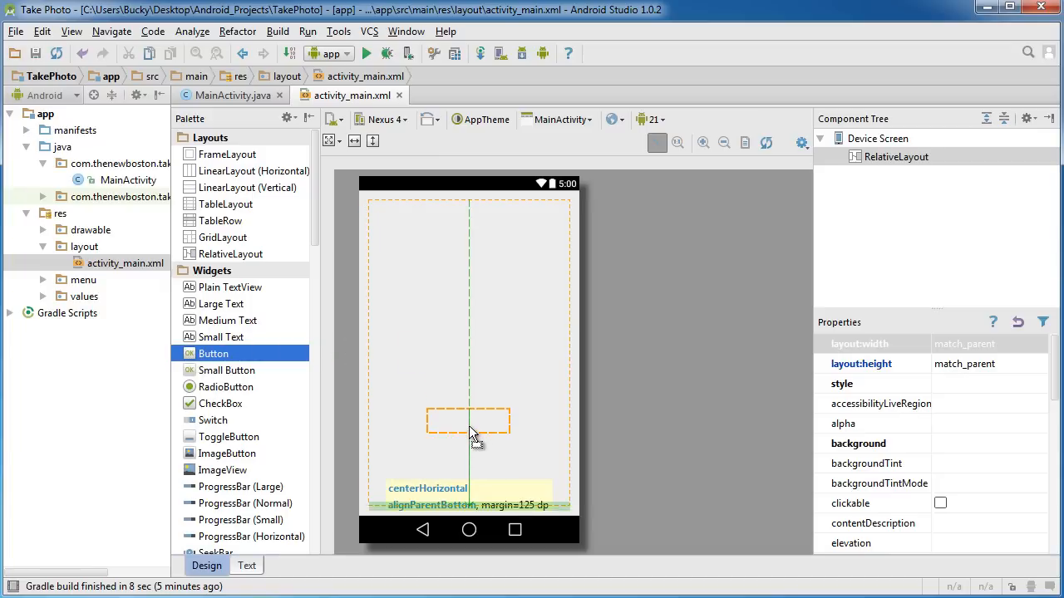
{"action": "left_click_drag", "start_coordinate": [468, 422], "coordinate": [468, 450]}
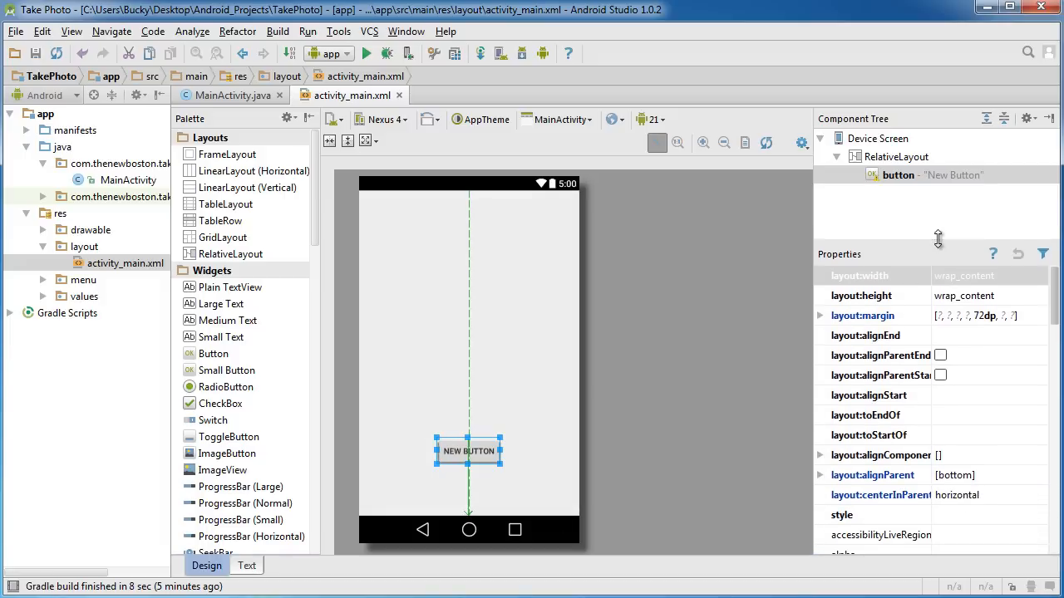
Set the new button's id property to bucksButton
{"action": "scroll", "scroll_direction": "down", "scroll_amount": 3}
{"action": "type", "text": "buck"}
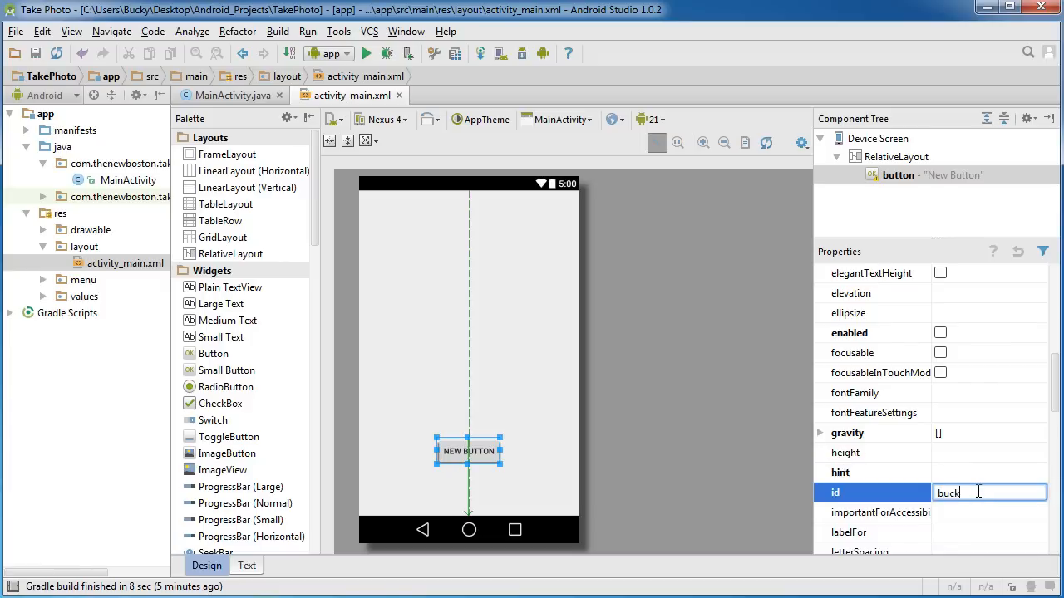
{"action": "type", "text": "ysButton"}
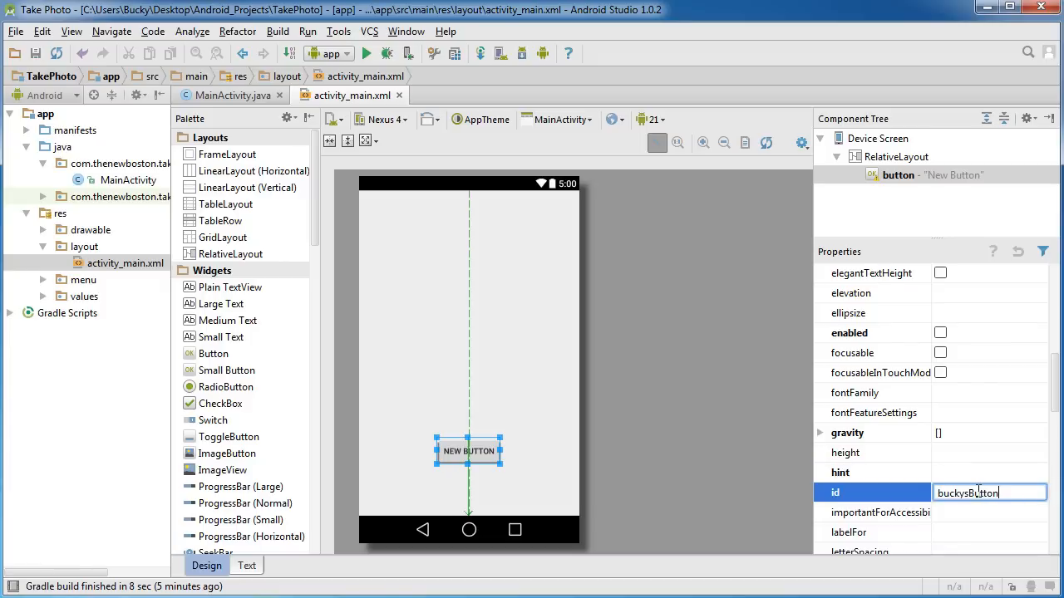
{"action": "key", "text": "Return"}
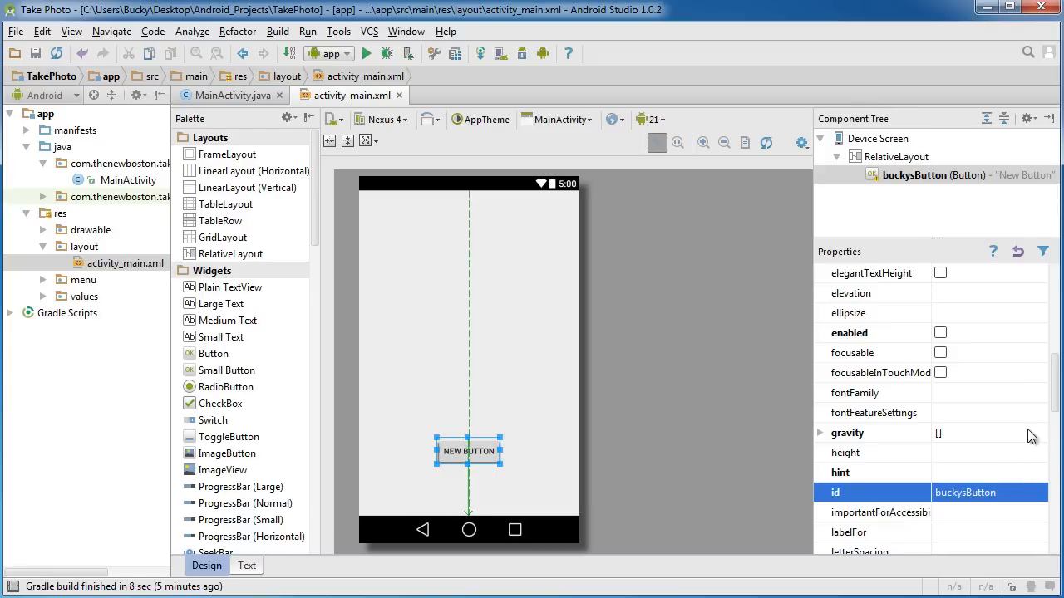
{"action": "mouse_move", "coordinate": [989, 475]}
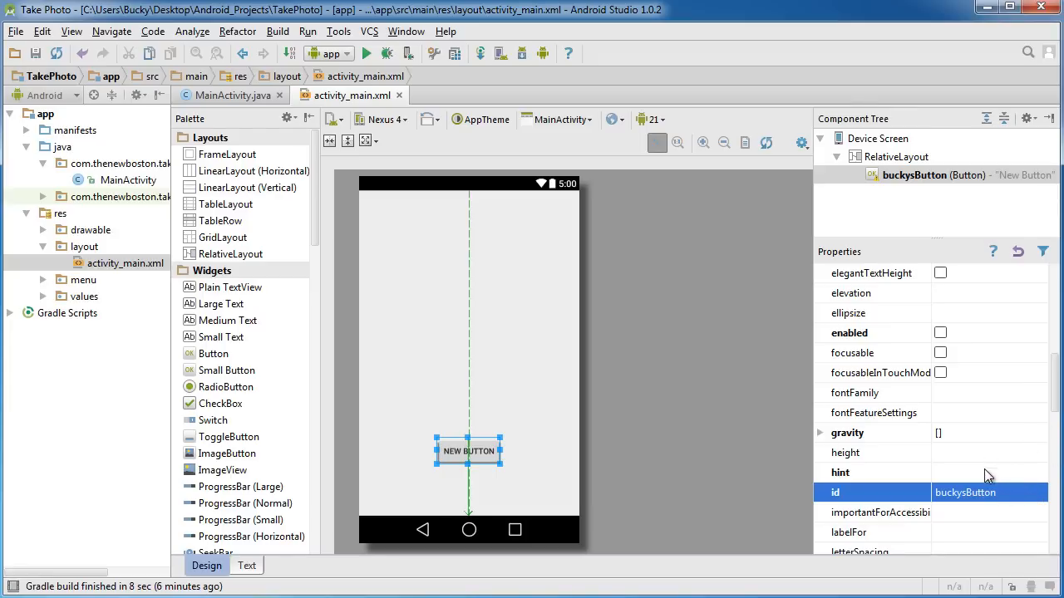
{"action": "mouse_move", "coordinate": [963, 539]}
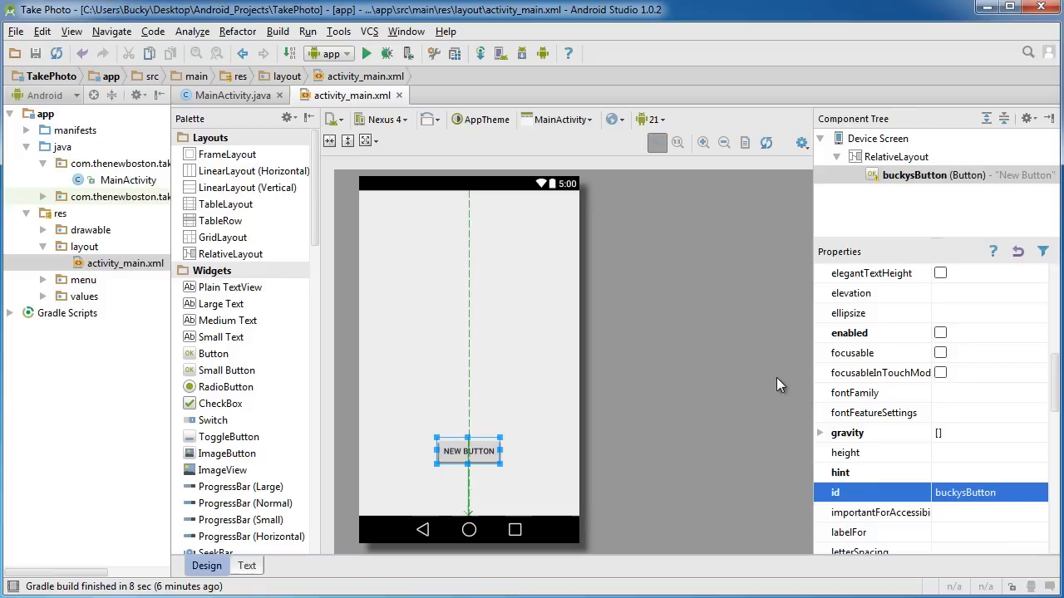
Set the button's text property to Take Photo
{"action": "scroll", "scroll_direction": "down", "scroll_amount": 3}
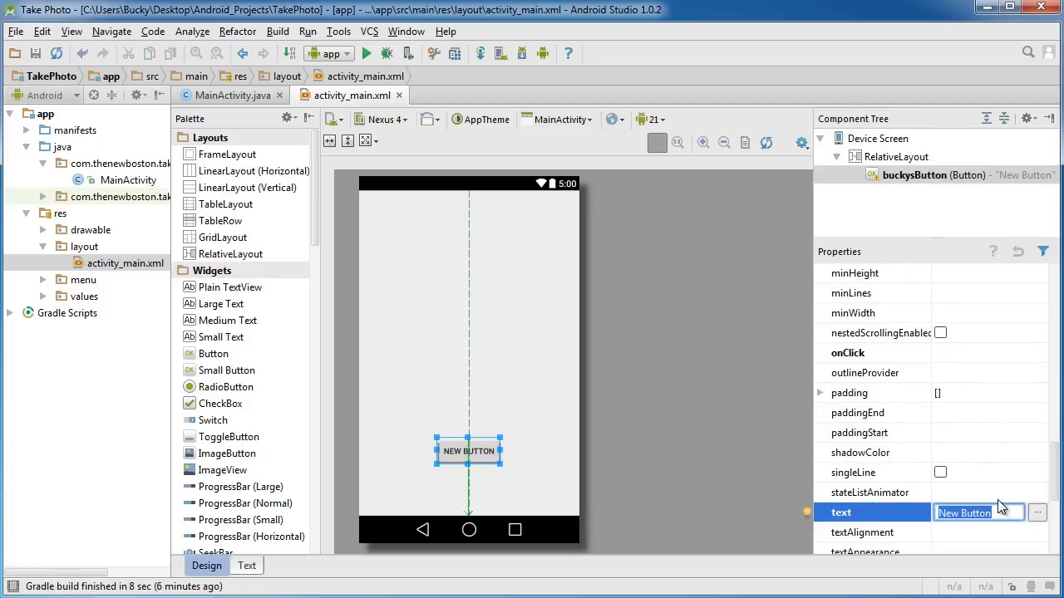
{"action": "type", "text": "Take"}
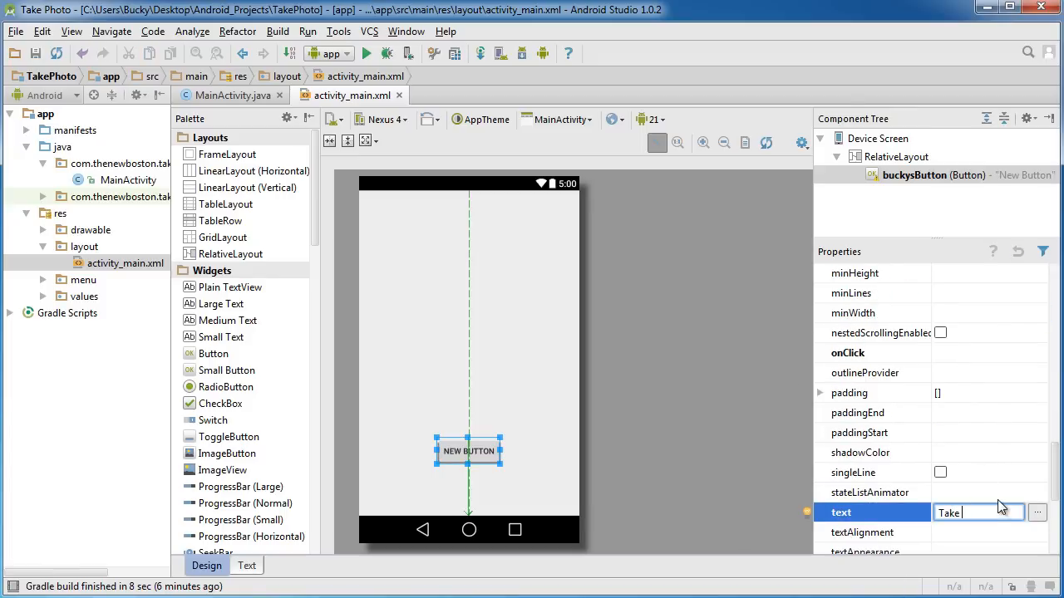
{"action": "type", "text": "Photo"}
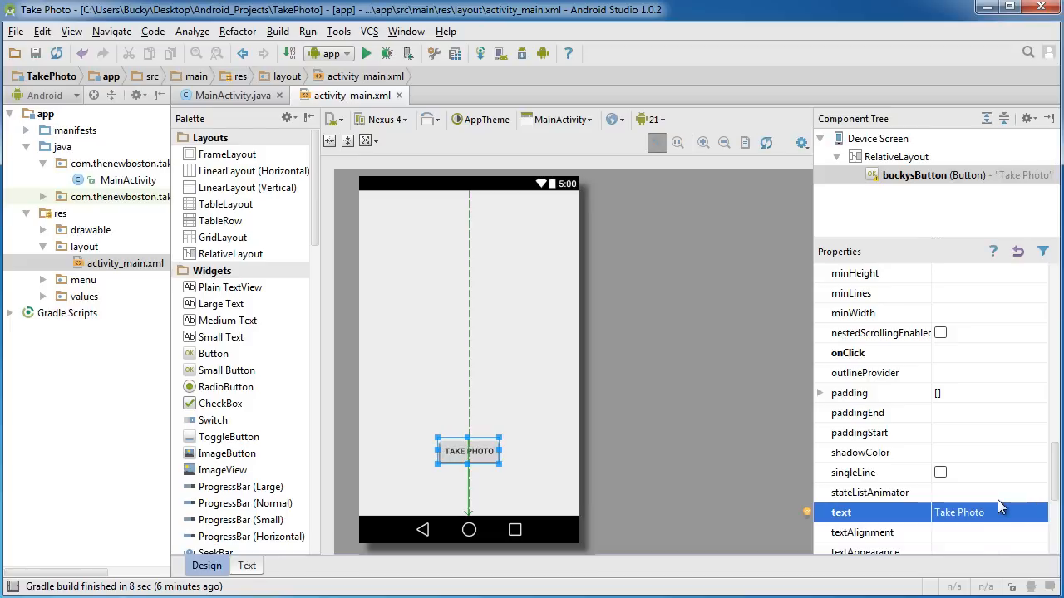
{"action": "mouse_move", "coordinate": [615, 439]}
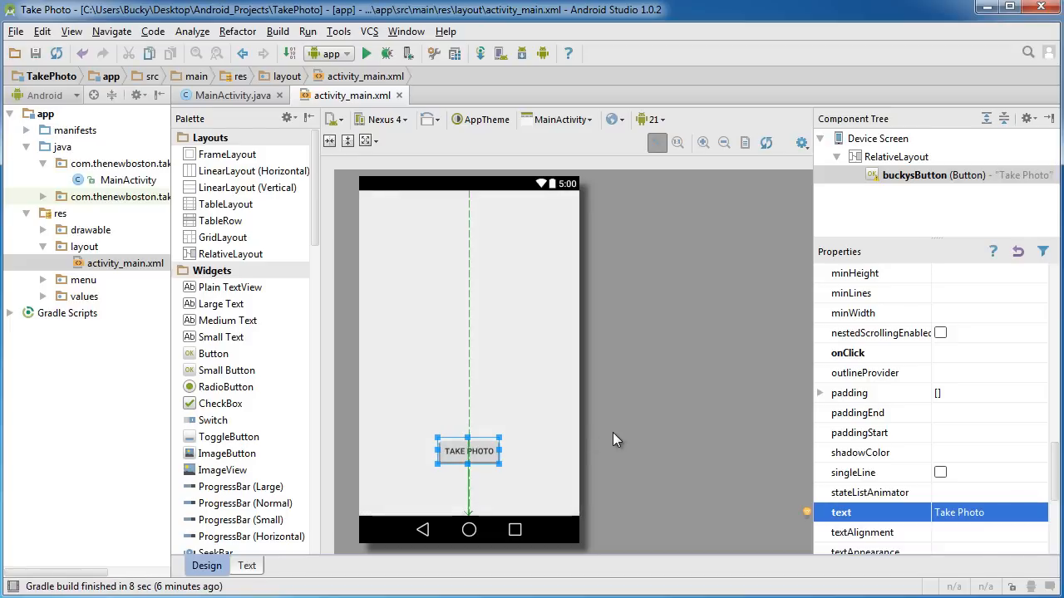
{"action": "mouse_move", "coordinate": [955, 356]}
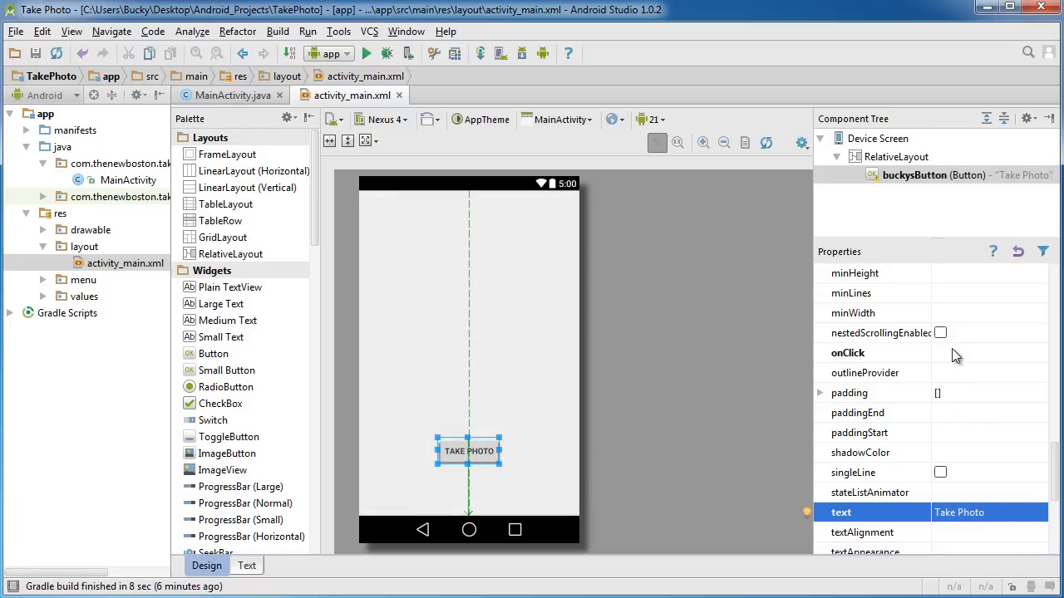
Set the button's onClick property to launchCamera
{"action": "left_click", "coordinate": [873, 352]}
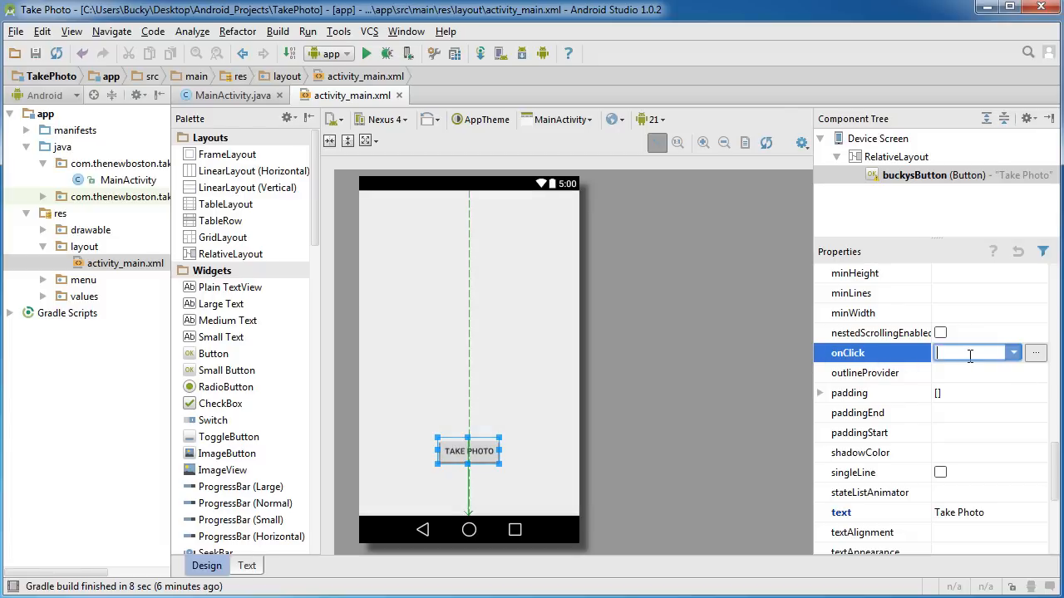
{"action": "type", "text": "launchCamera"}
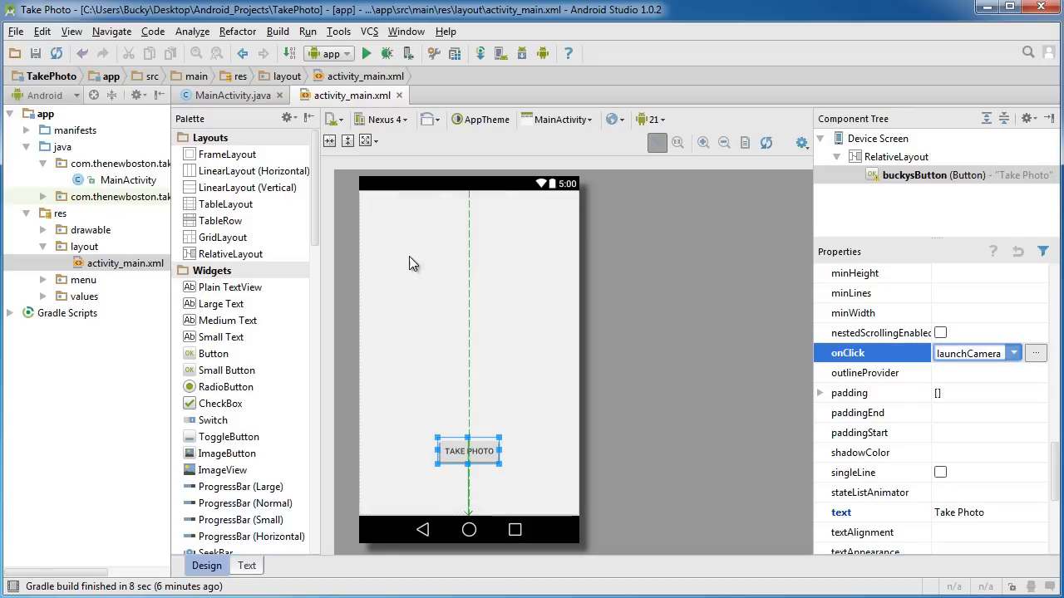
{"action": "mouse_move", "coordinate": [703, 315]}
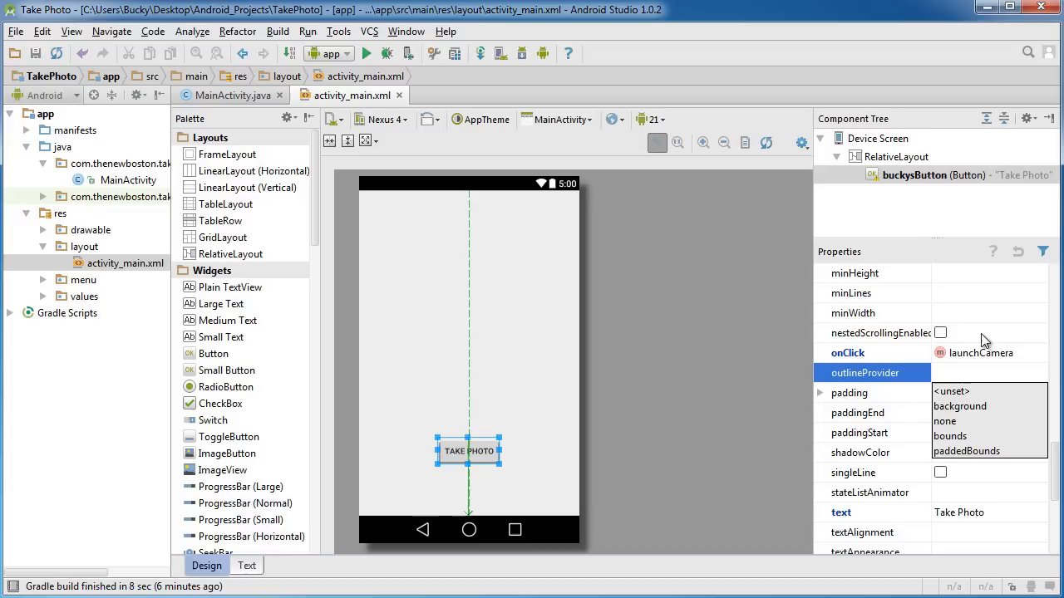
{"action": "mouse_move", "coordinate": [407, 380]}
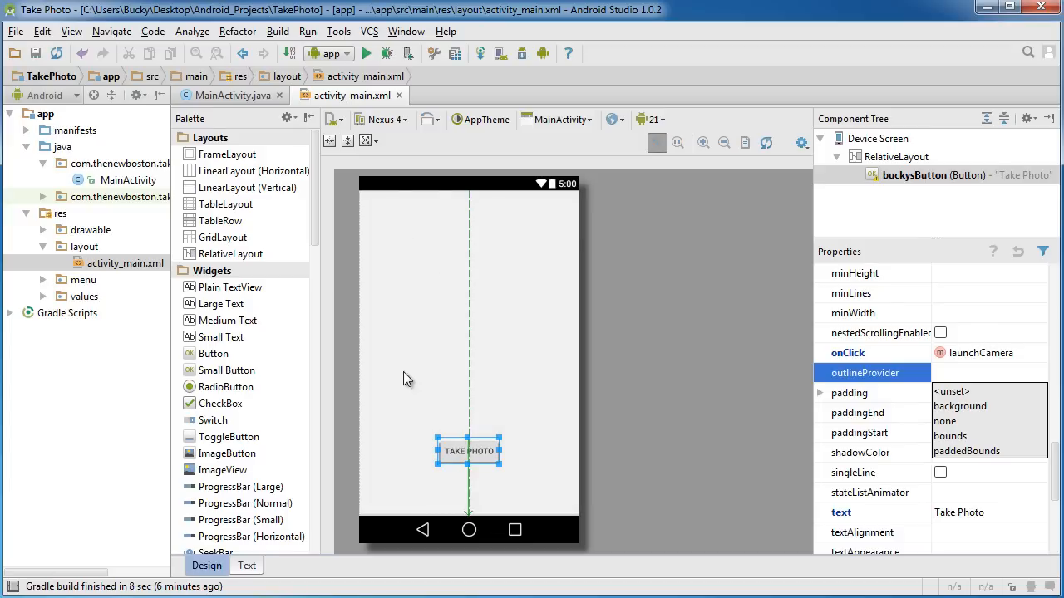
{"action": "mouse_move", "coordinate": [542, 326]}
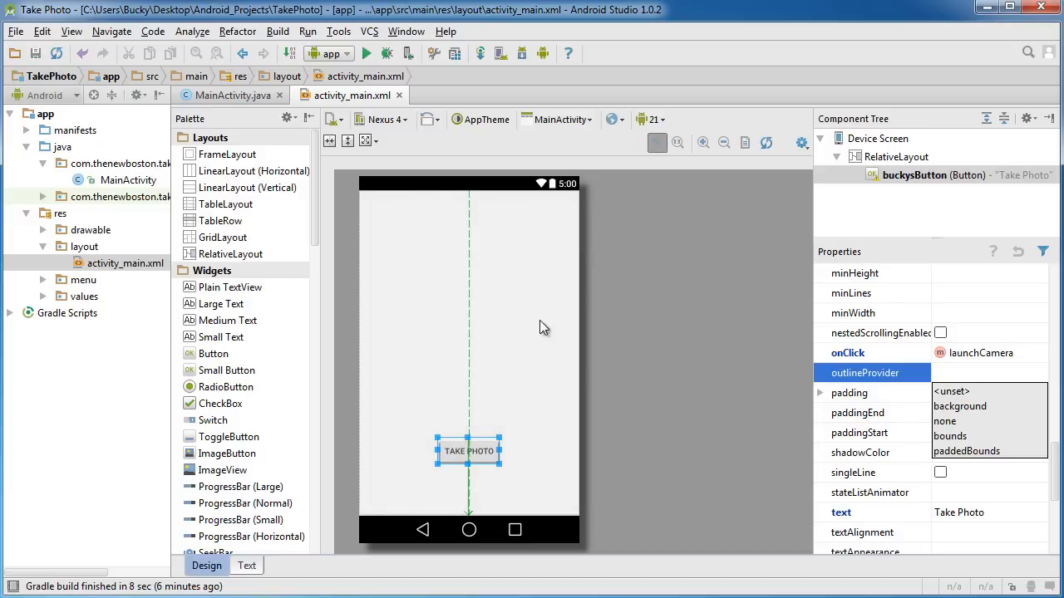
{"action": "mouse_move", "coordinate": [433, 384]}
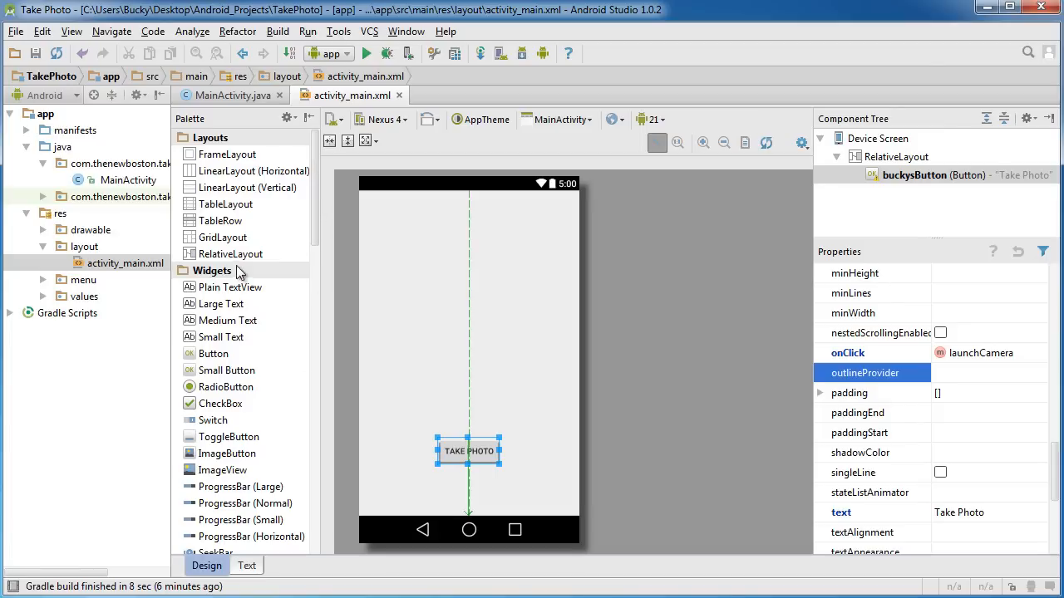
Drag an ImageView from the Palette onto the preview, centred above the button
{"action": "left_click", "coordinate": [222, 469]}
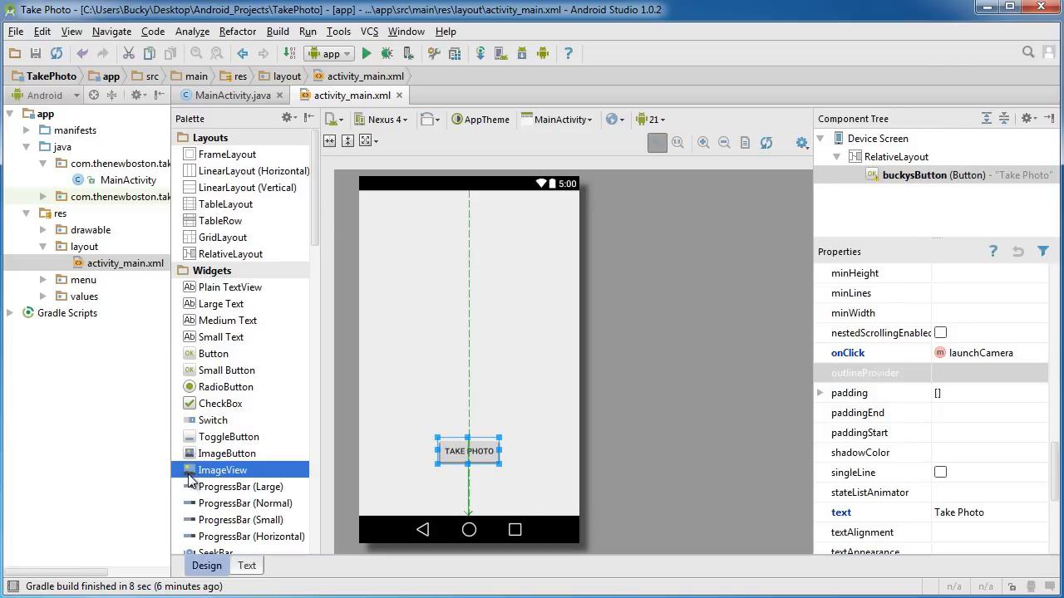
{"action": "left_click_drag", "start_coordinate": [223, 469], "coordinate": [469, 279]}
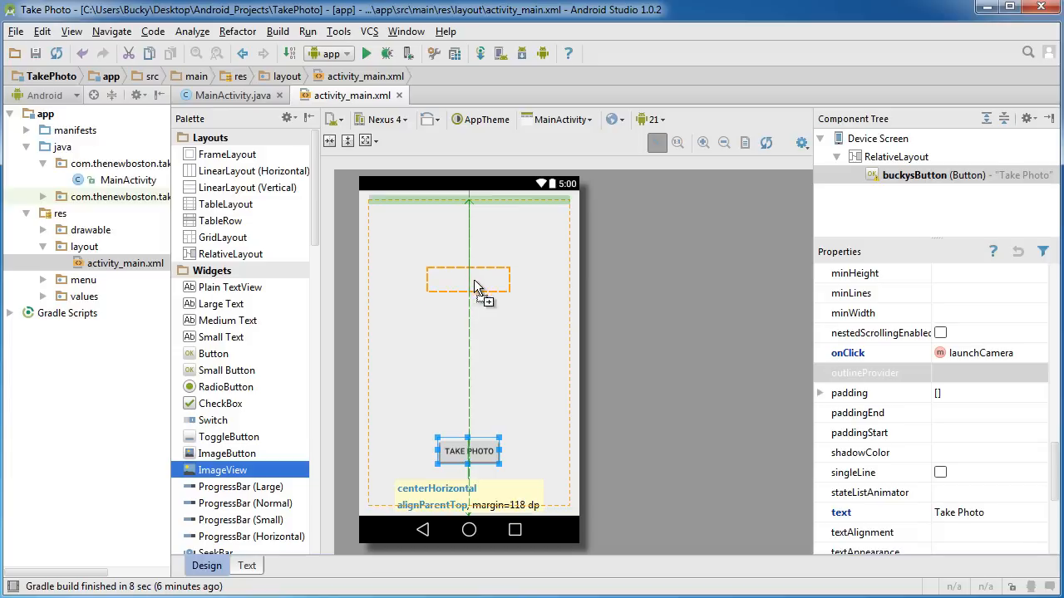
{"action": "left_click_drag", "start_coordinate": [469, 279], "coordinate": [469, 292]}
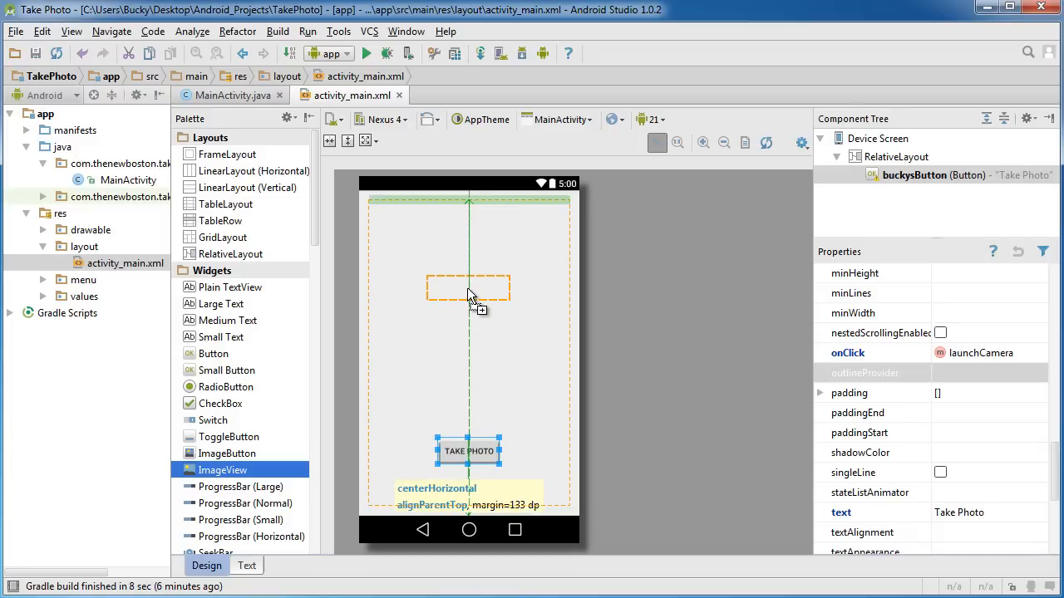
{"action": "left_click_drag", "start_coordinate": [223, 468], "coordinate": [468, 289]}
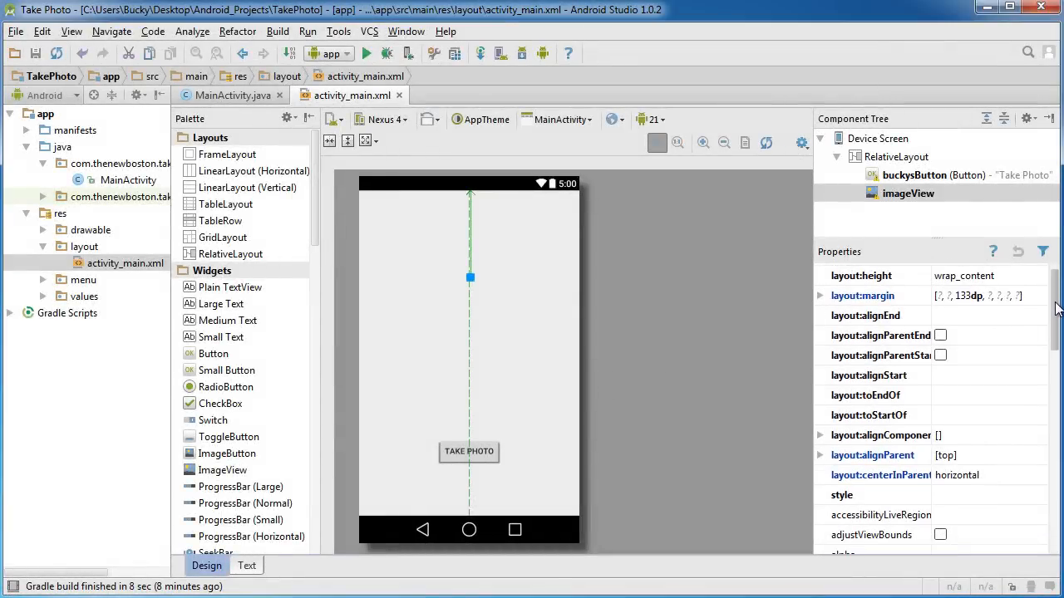
Review the imageView's layout:height in Properties and reach the minHeight field
{"action": "scroll", "scroll_direction": "up", "scroll_amount": 3}
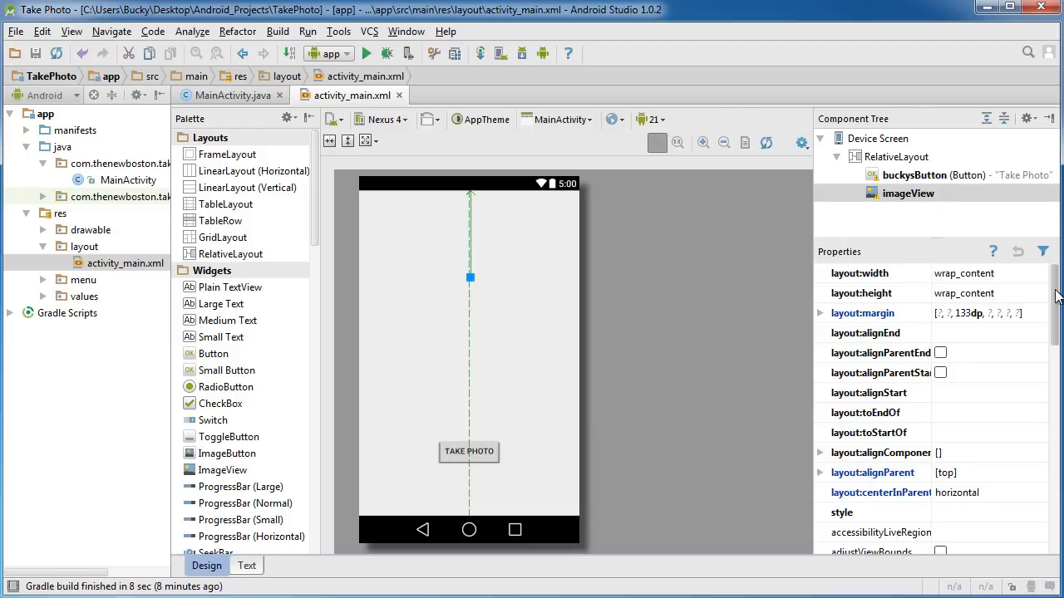
{"action": "mouse_move", "coordinate": [1057, 341]}
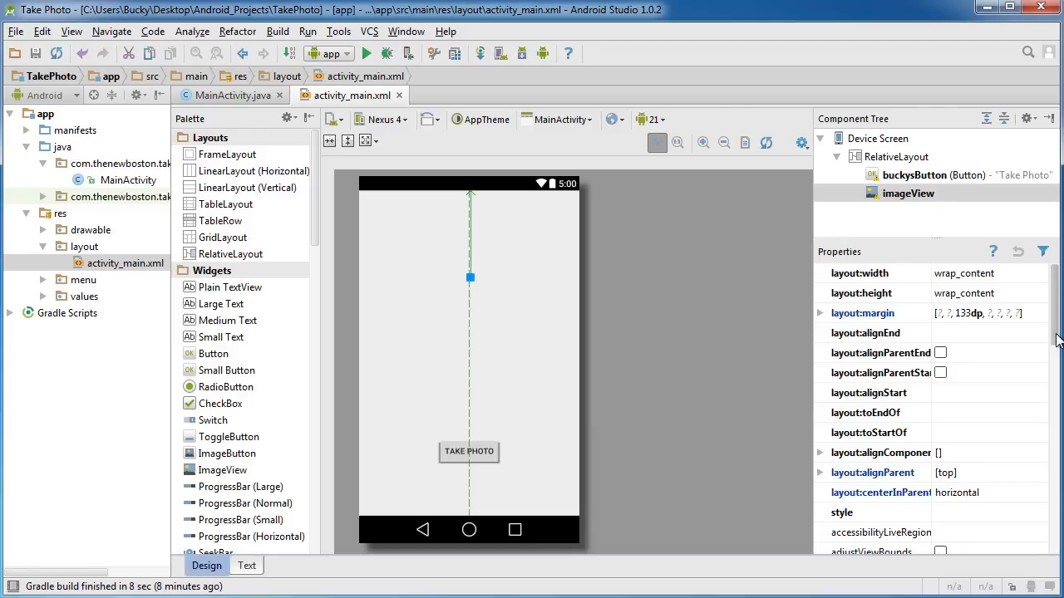
{"action": "mouse_move", "coordinate": [1057, 299]}
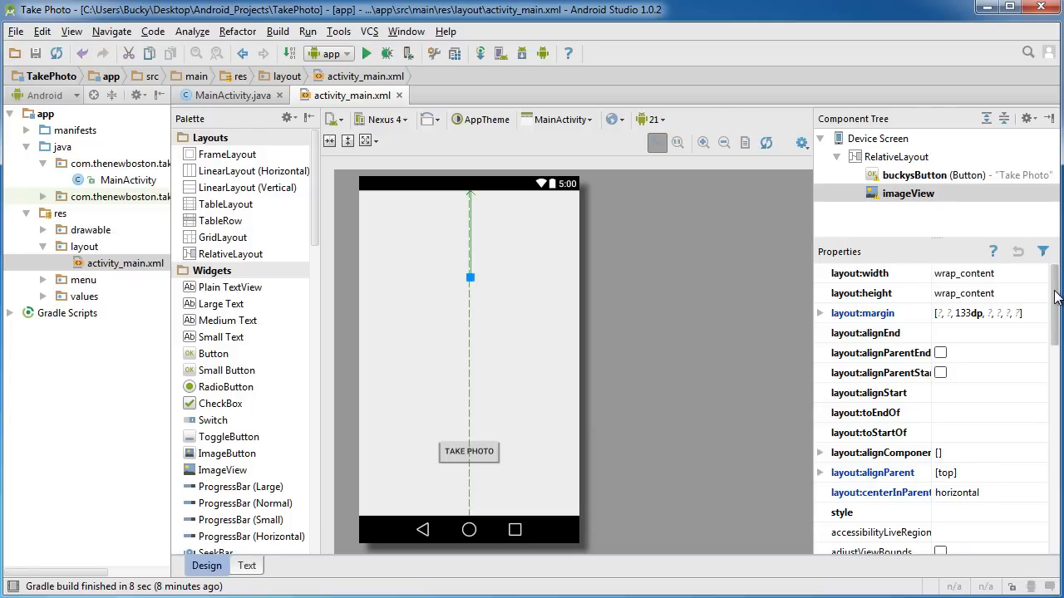
{"action": "scroll", "scroll_direction": "down", "scroll_amount": 3}
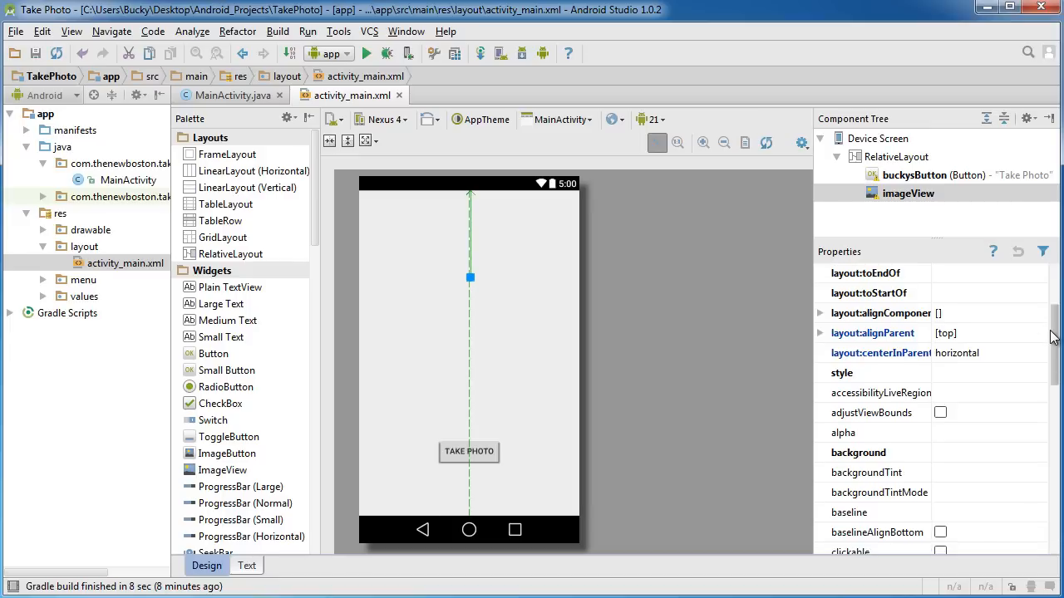
{"action": "scroll", "scroll_direction": "down", "scroll_amount": 3}
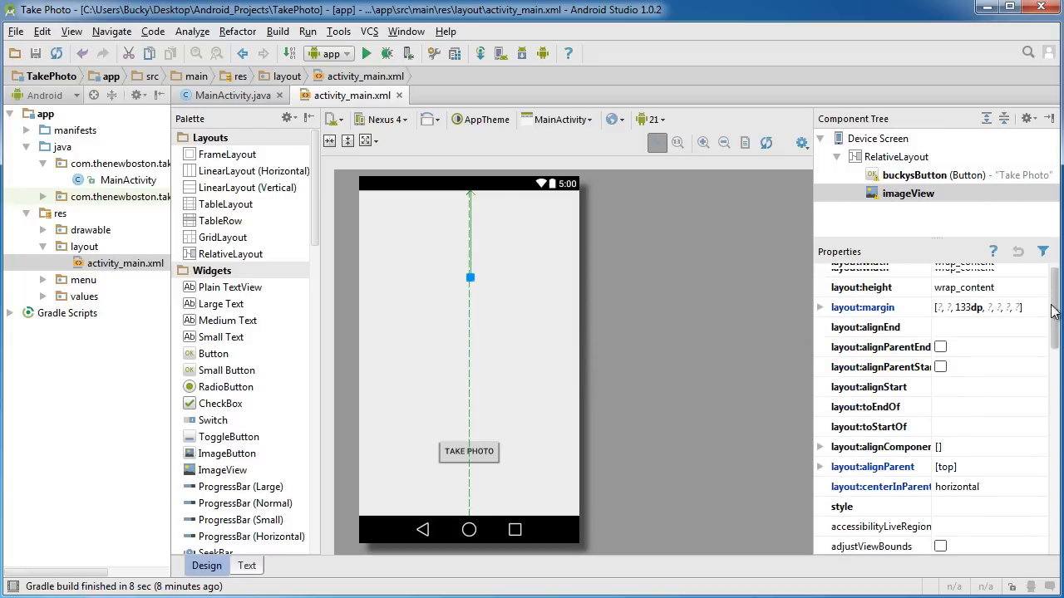
{"action": "scroll", "scroll_direction": "up", "scroll_amount": 3}
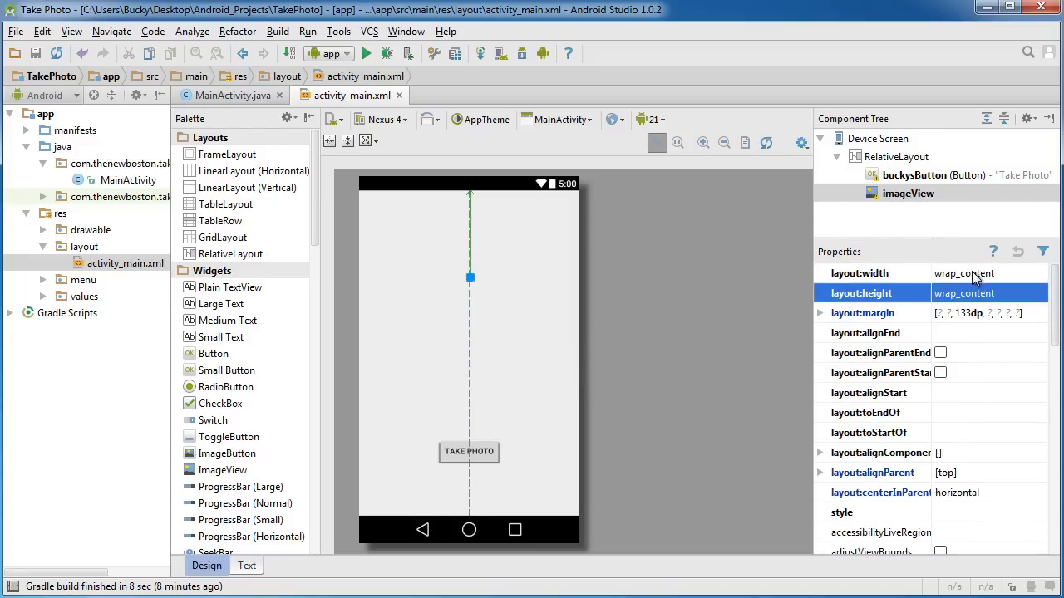
{"action": "left_click", "coordinate": [964, 292]}
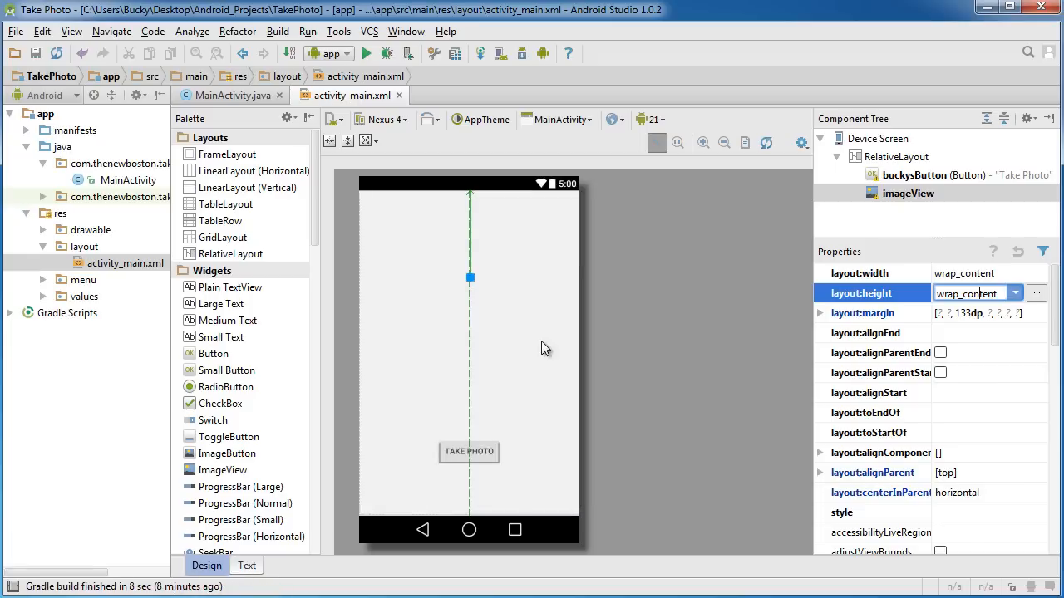
{"action": "mouse_move", "coordinate": [582, 307]}
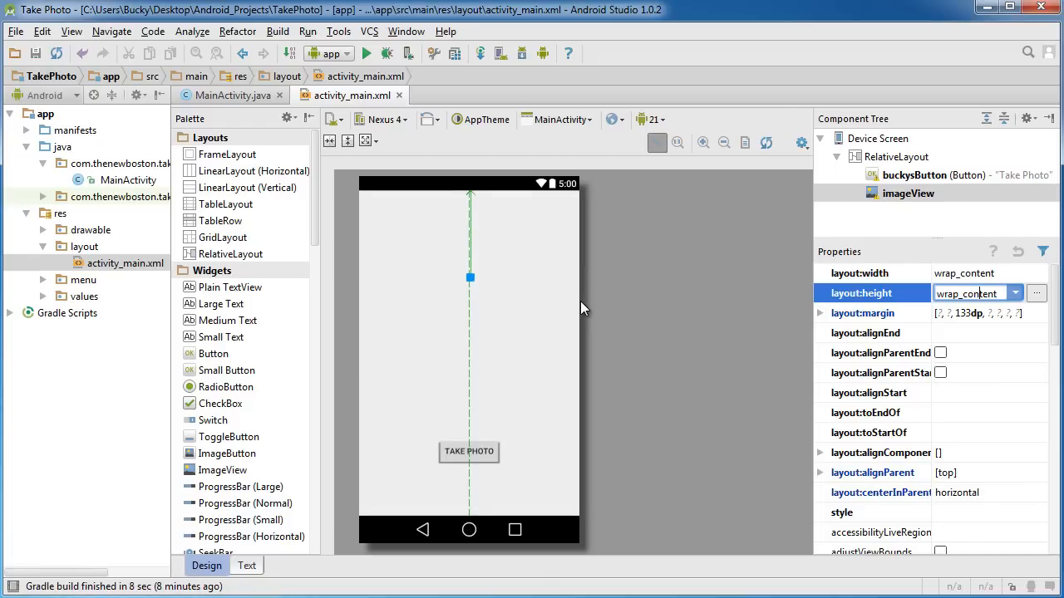
{"action": "mouse_move", "coordinate": [845, 372]}
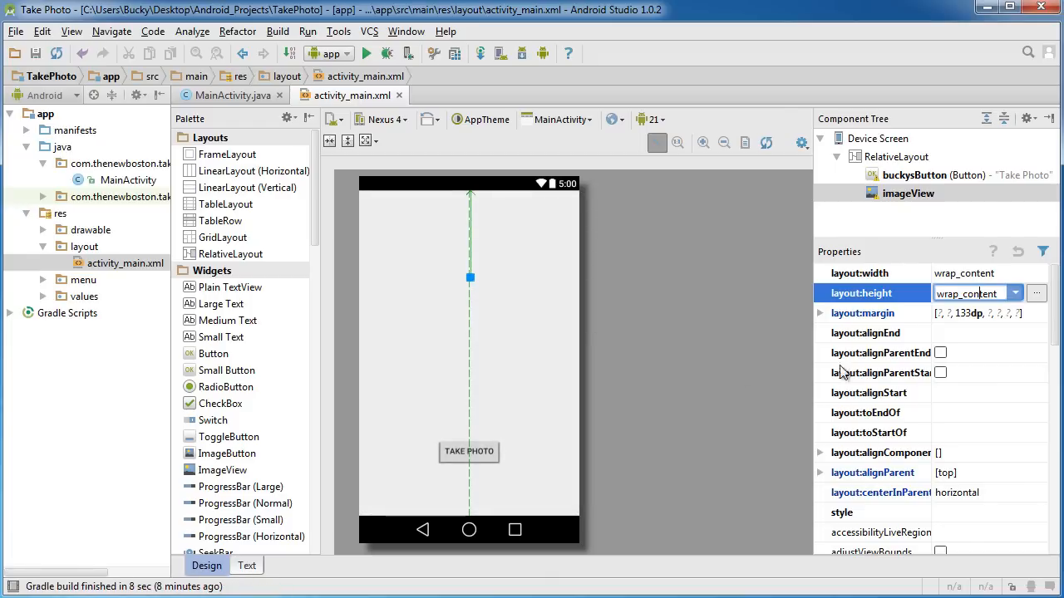
{"action": "mouse_move", "coordinate": [502, 284]}
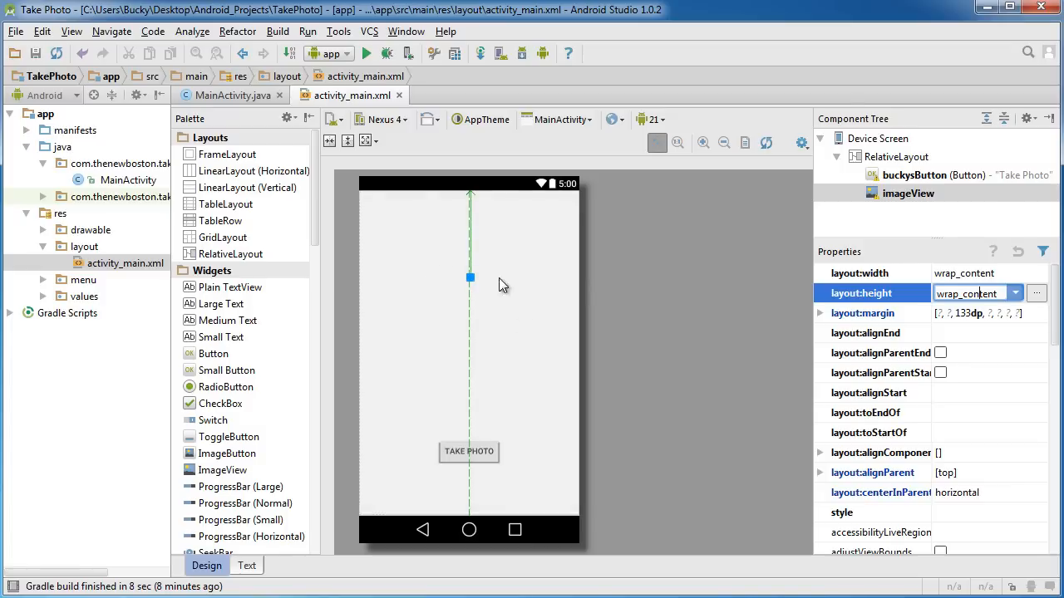
{"action": "scroll", "scroll_direction": "down", "scroll_amount": 3}
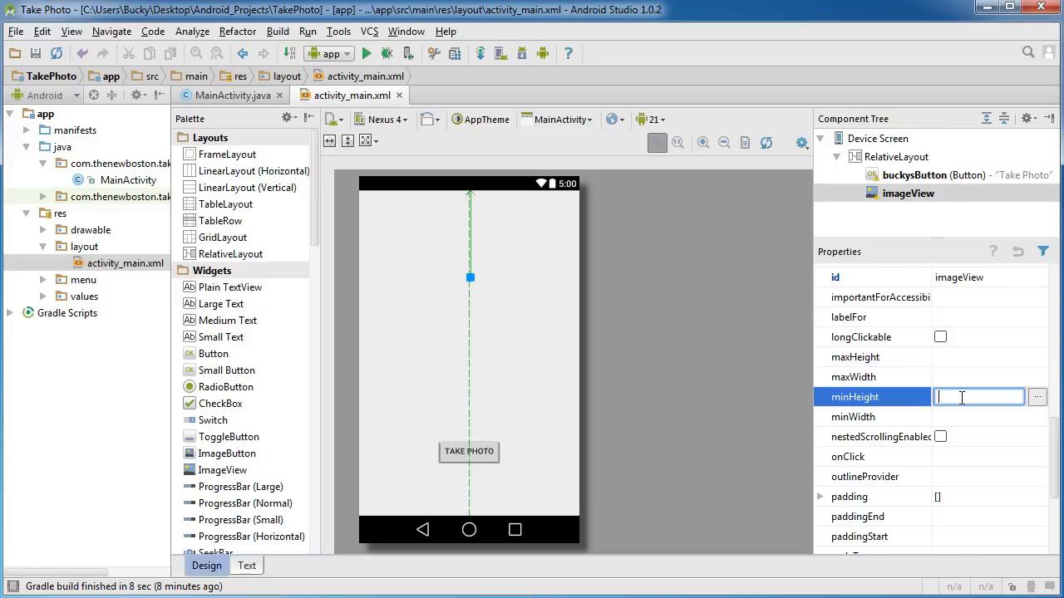
Set the imageView's minHeight and minWidth to 300dp
{"action": "type", "text": "300"}
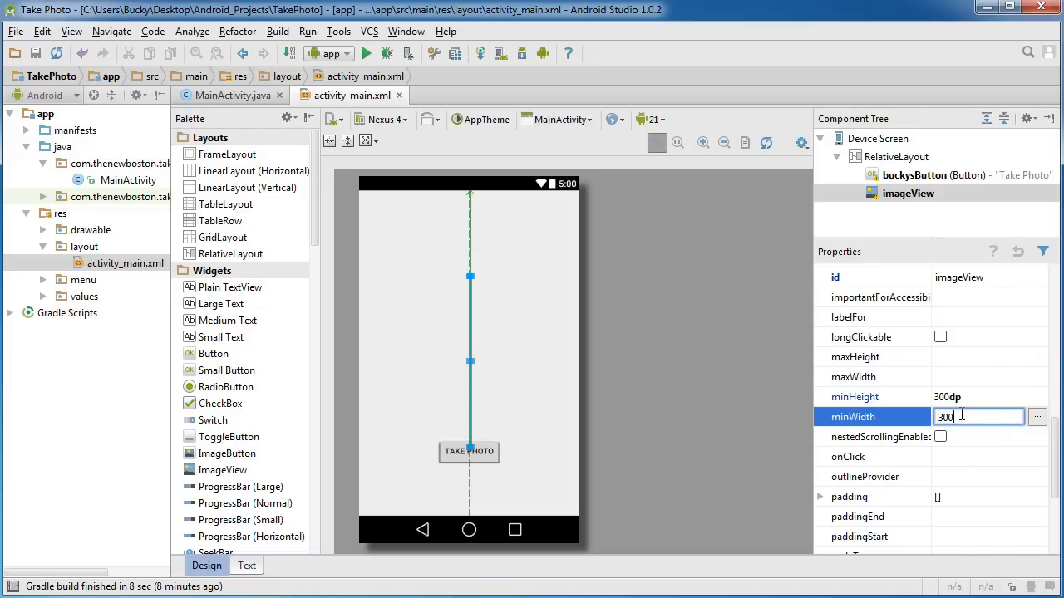
{"action": "key", "text": "Return"}
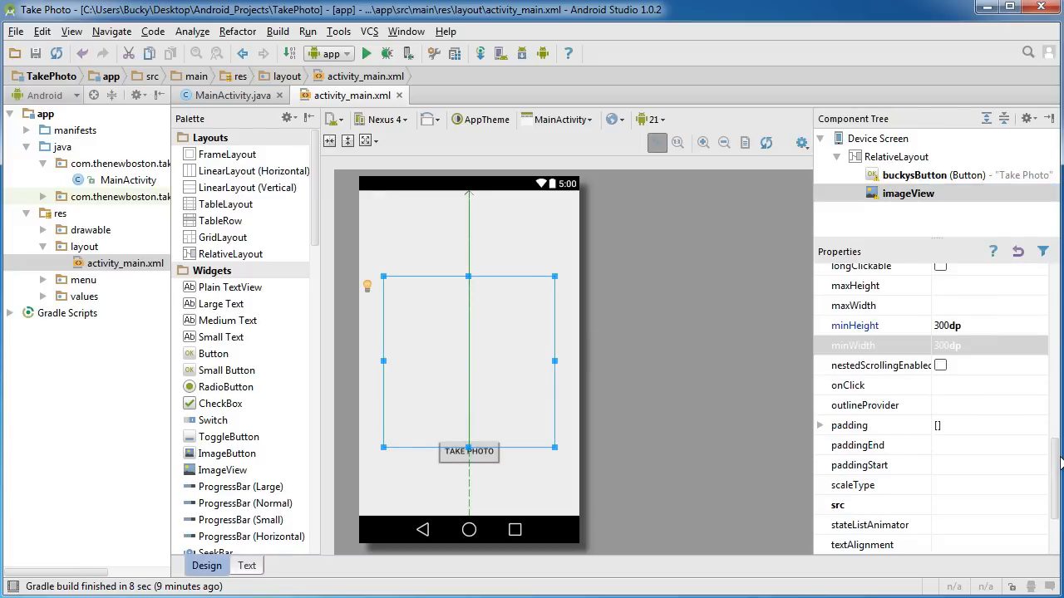
{"action": "scroll", "scroll_direction": "up", "scroll_amount": 3}
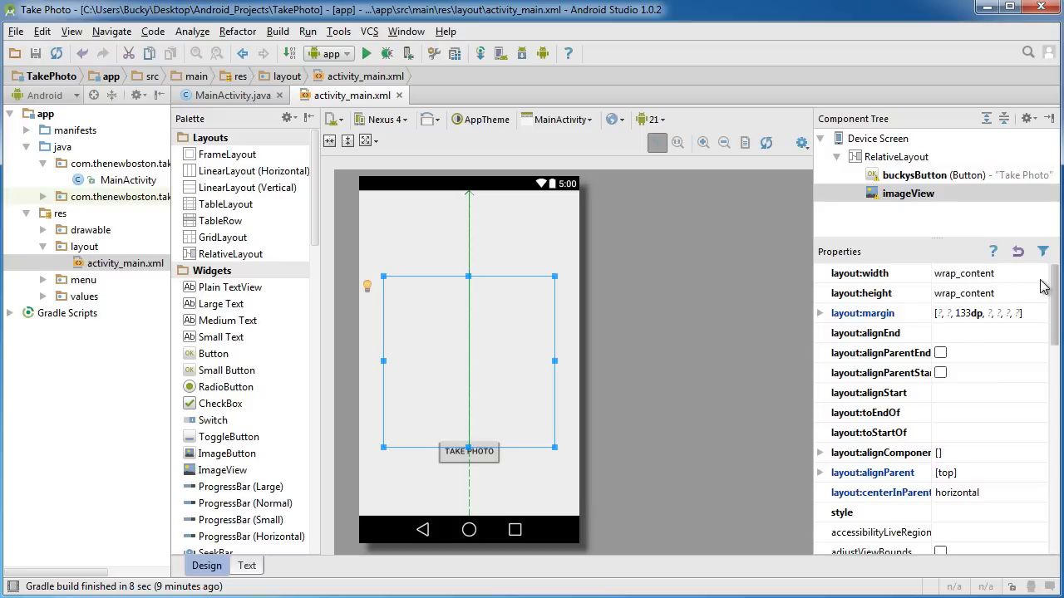
Set the imageView's layout:margin top to 50dp and collapse the margin group
{"action": "left_click", "coordinate": [821, 313]}
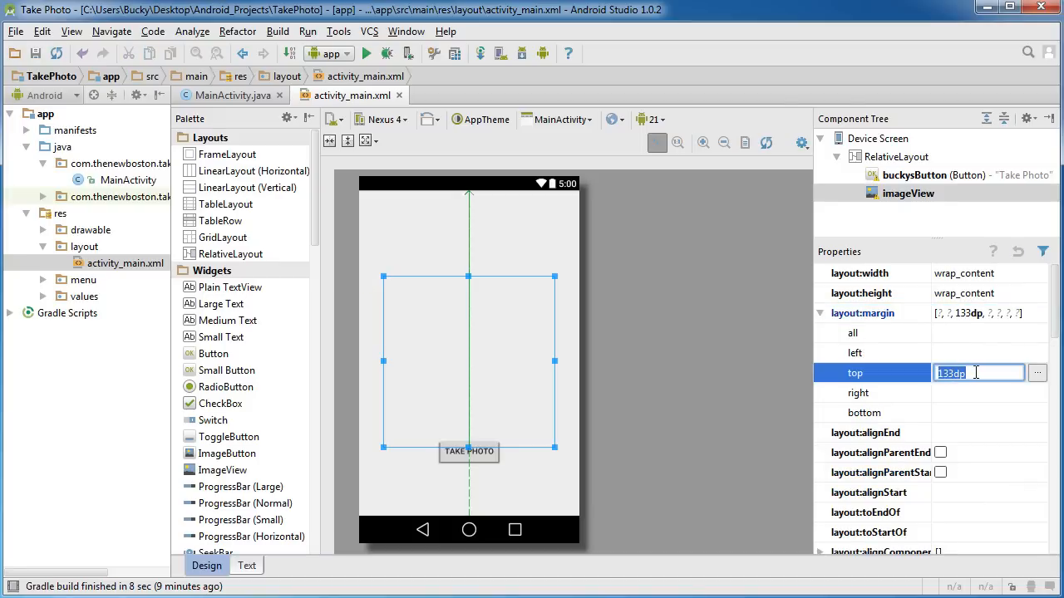
{"action": "type", "text": "50dp"}
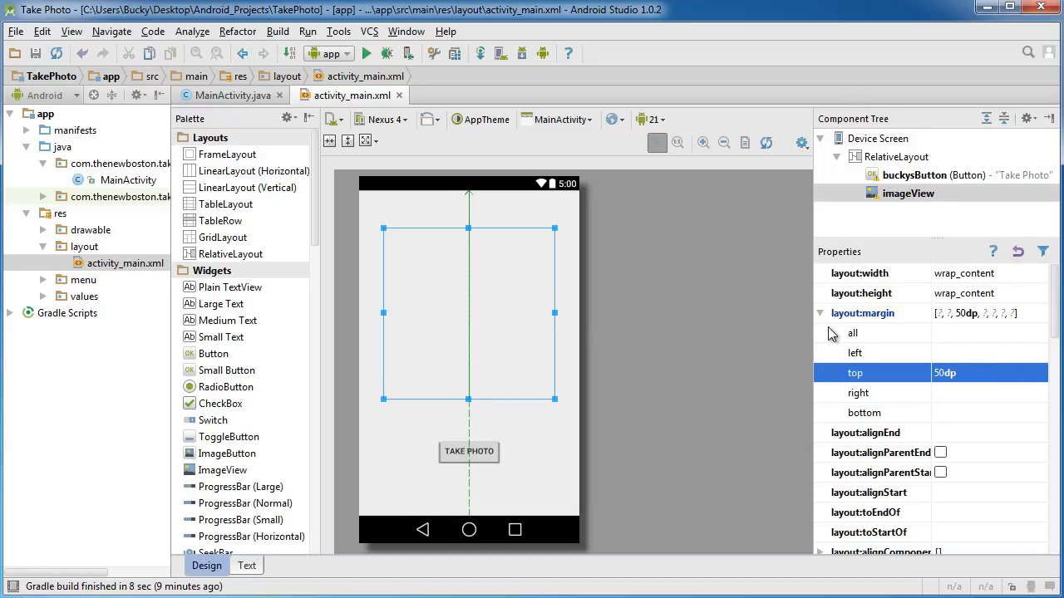
{"action": "left_click", "coordinate": [819, 312]}
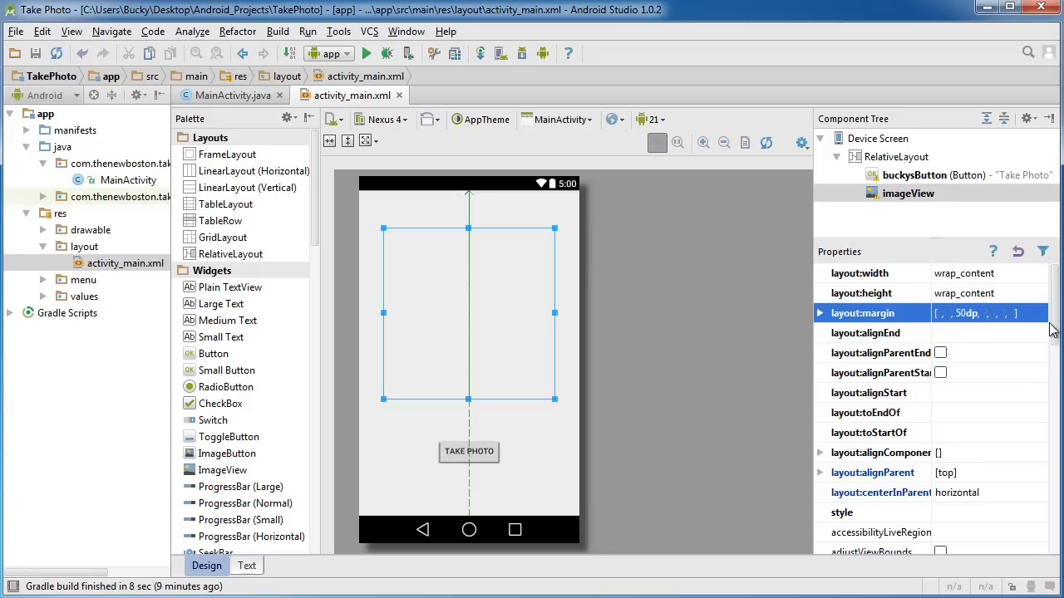
{"action": "scroll", "scroll_direction": "down", "scroll_amount": 3}
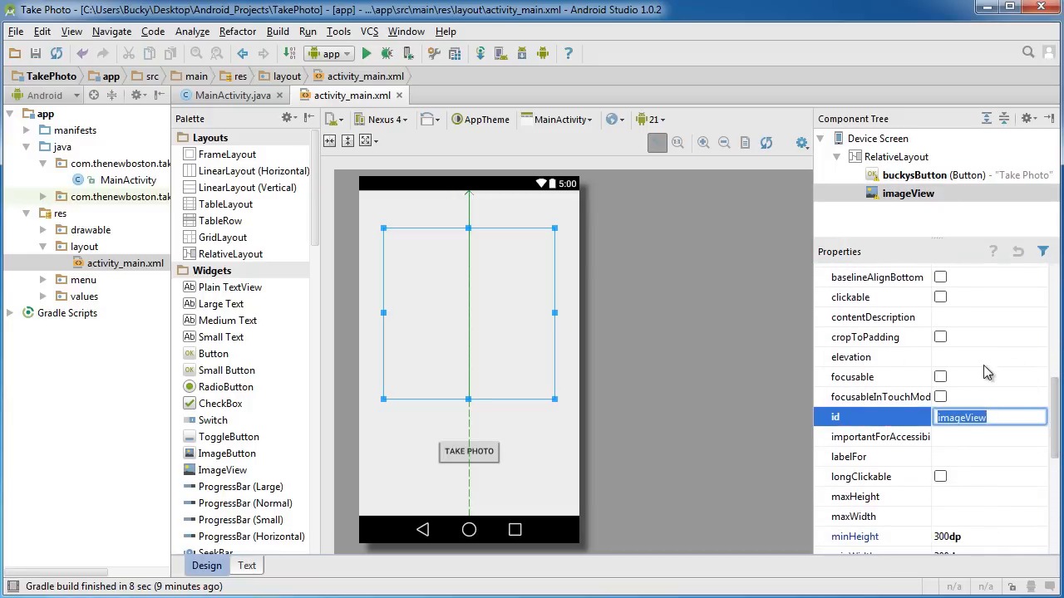
Set the image view's id property to buckysImageView
{"action": "type", "text": "buckys"}
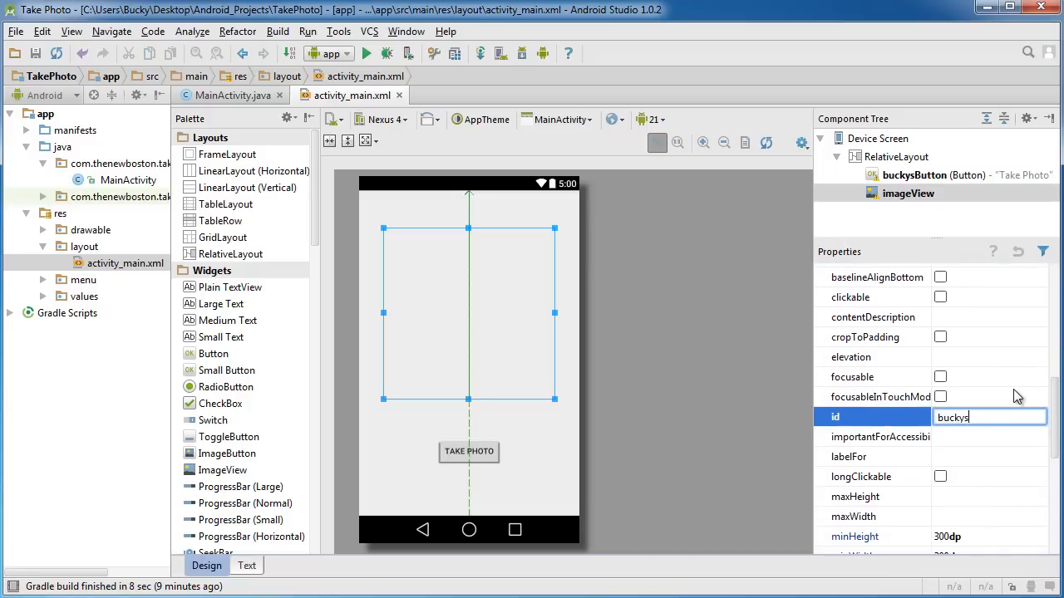
{"action": "type", "text": "ImageView"}
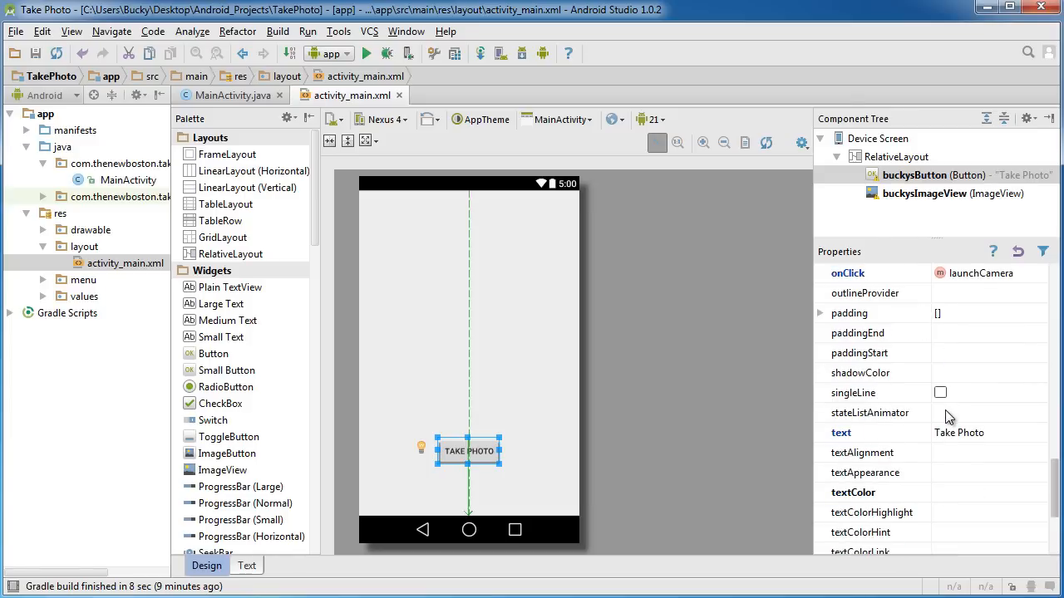
{"action": "mouse_move", "coordinate": [967, 274]}
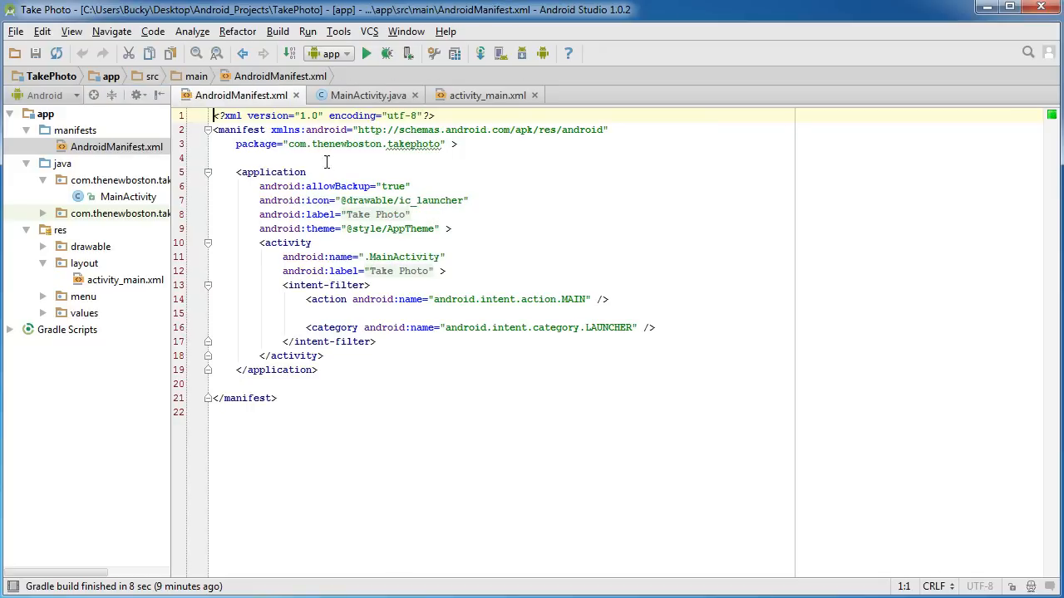
Add <uses-feature android:name="android.hardware.camera" android:required="true" /> above <application> in the manifest
{"action": "key", "text": "enter"}
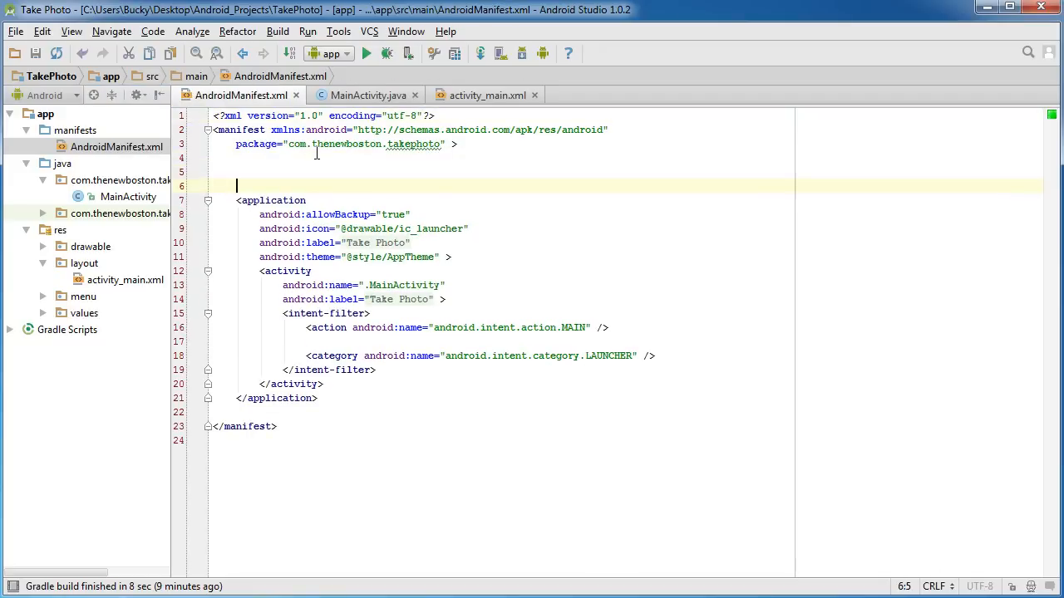
{"action": "type", "text": "<us"}
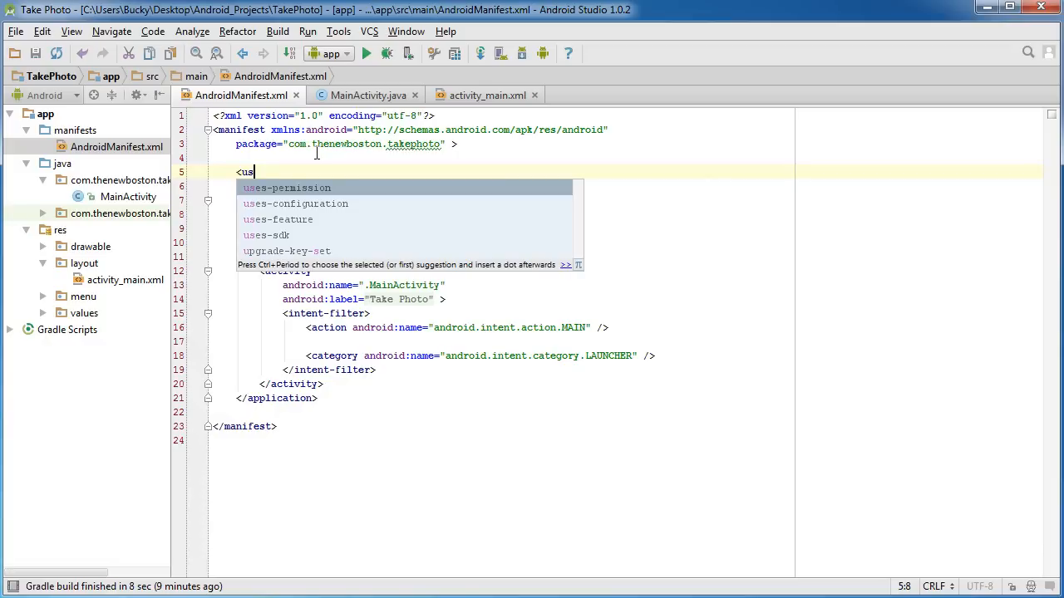
{"action": "left_click", "coordinate": [278, 219]}
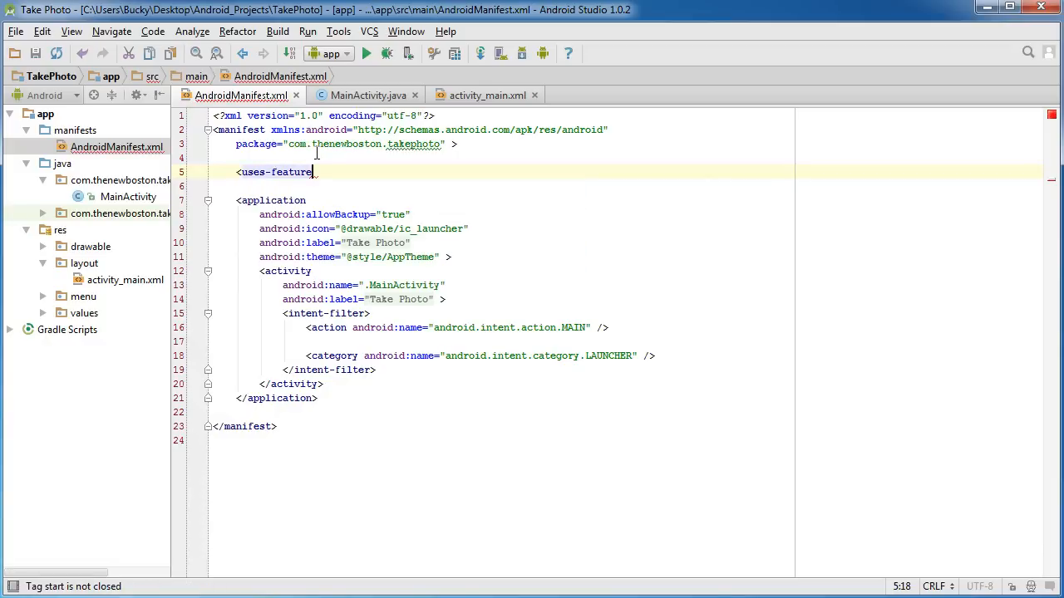
{"action": "type", "text": "android:name=\""}
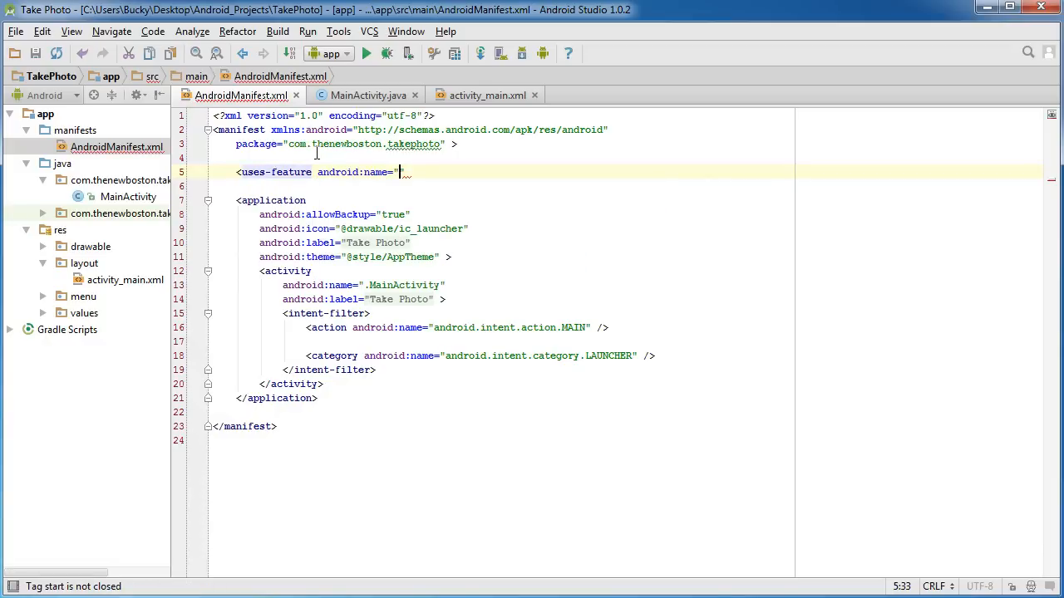
{"action": "type", "text": "android.hardware.camera2"}
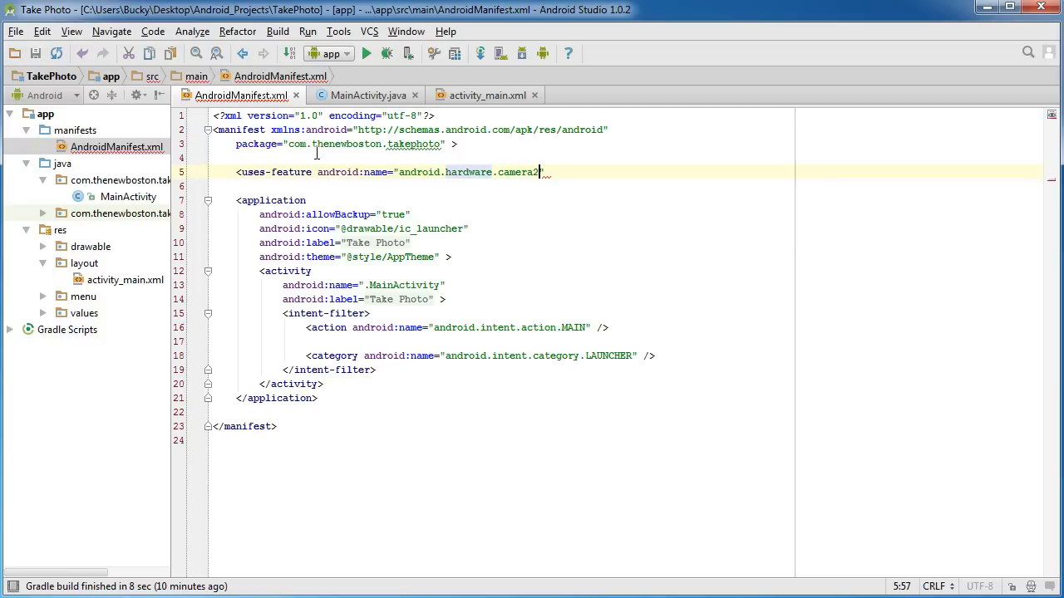
{"action": "key", "text": "Backspace"}
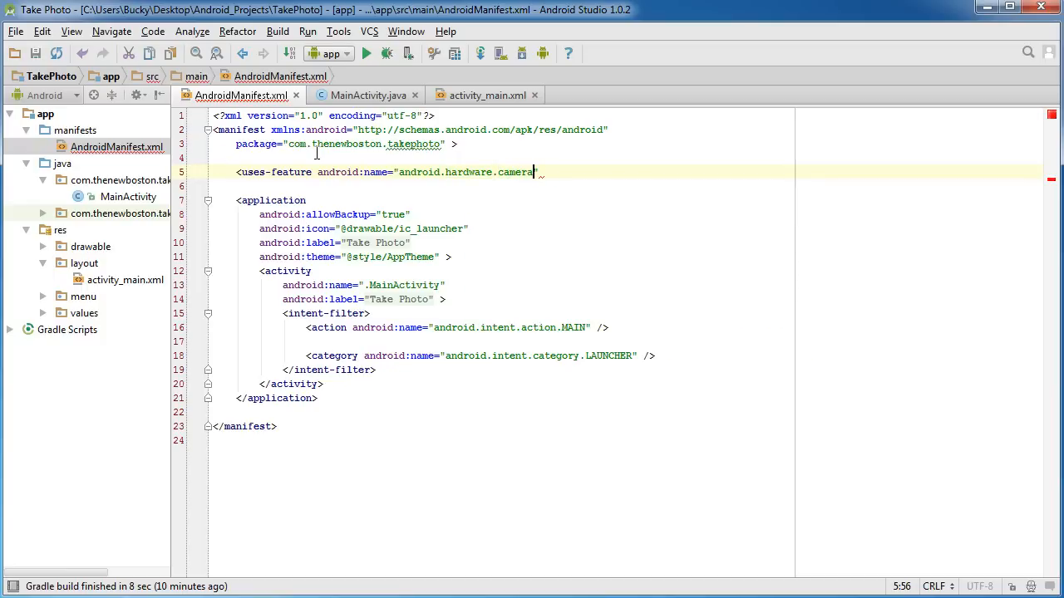
{"action": "type", "text": "android:required=\"true"}
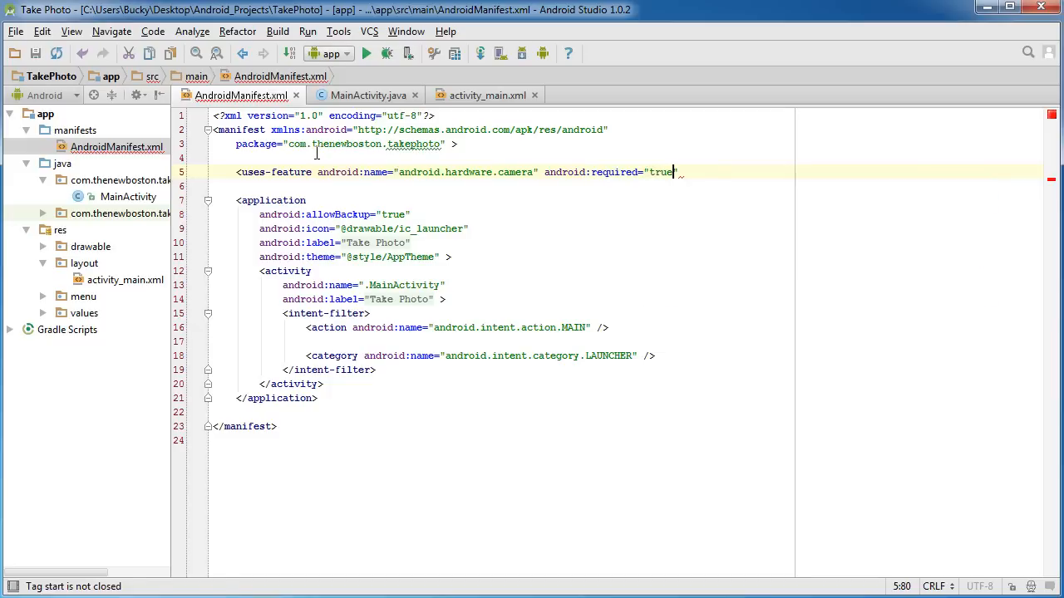
{"action": "type", "text": "/>"}
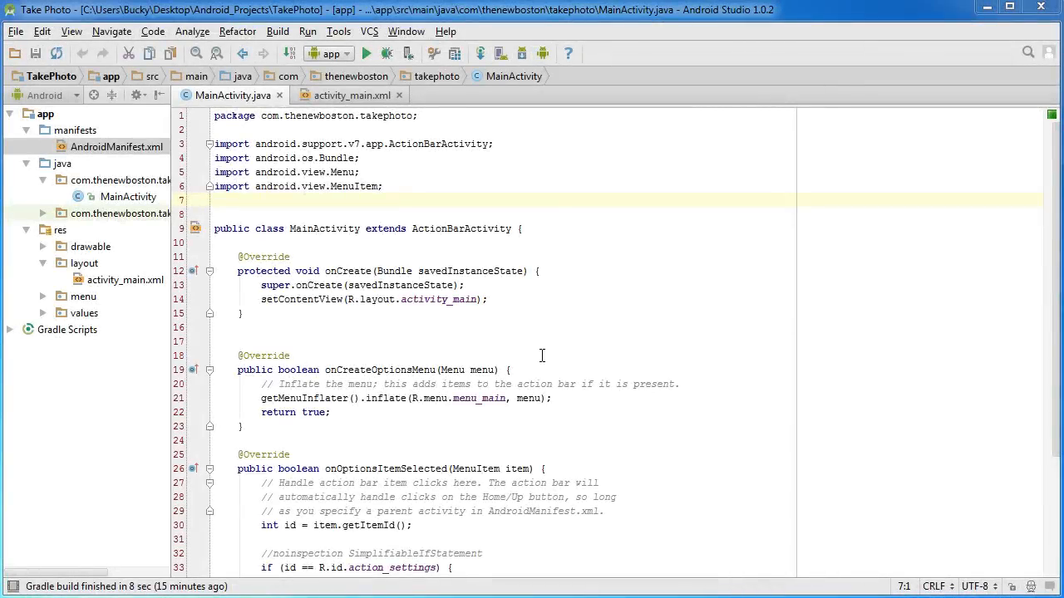
{"action": "mouse_move", "coordinate": [301, 333]}
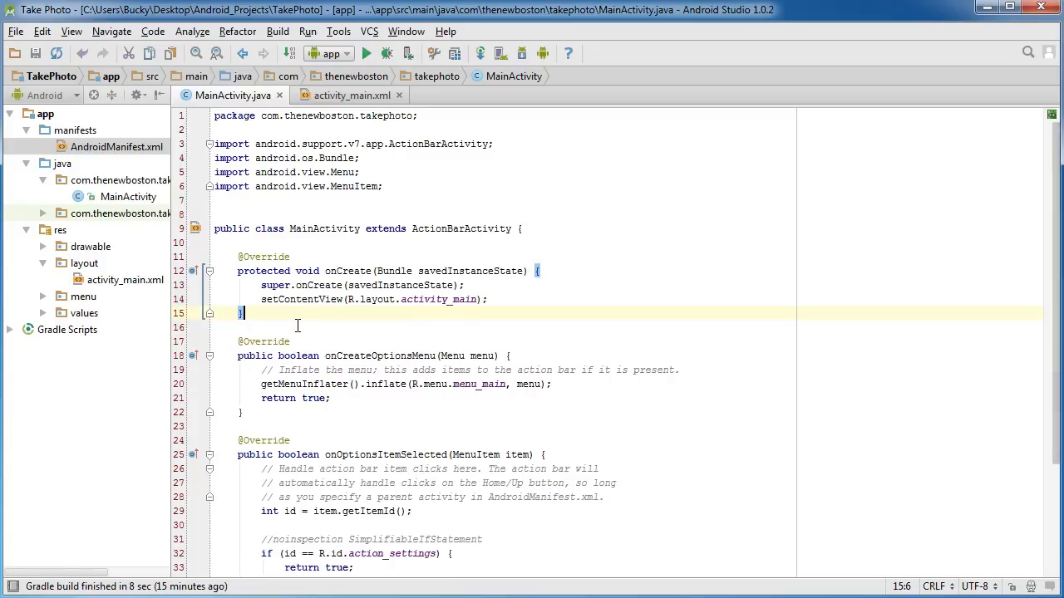
{"action": "mouse_move", "coordinate": [590, 405]}
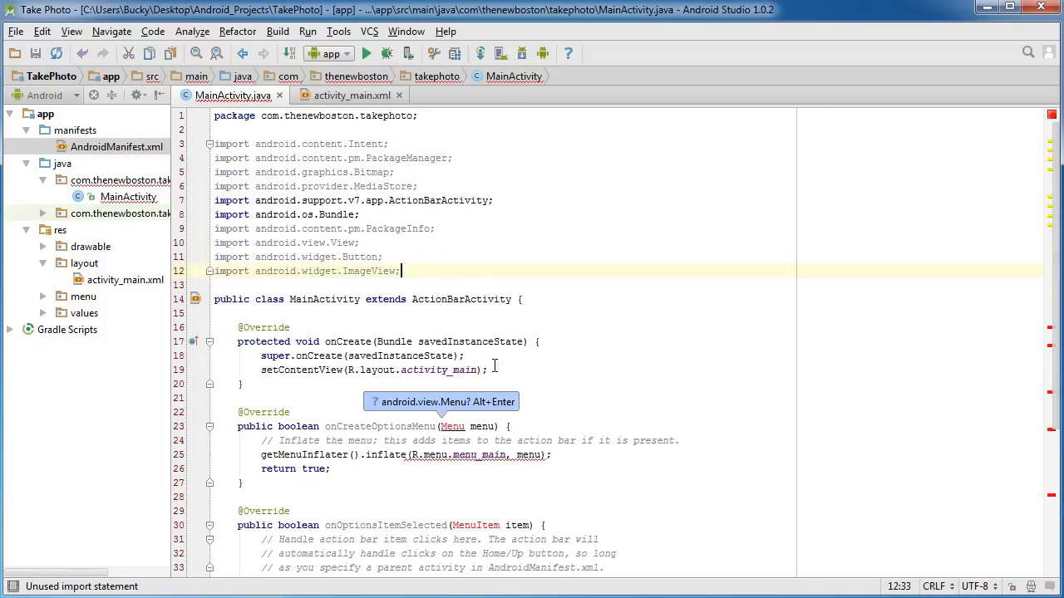
Declare 'static final int REQUEST_IMAGE_CAPTURE = 1;' inside MainActivity above onCreate
{"action": "scroll", "scroll_direction": "down", "scroll_amount": 3}
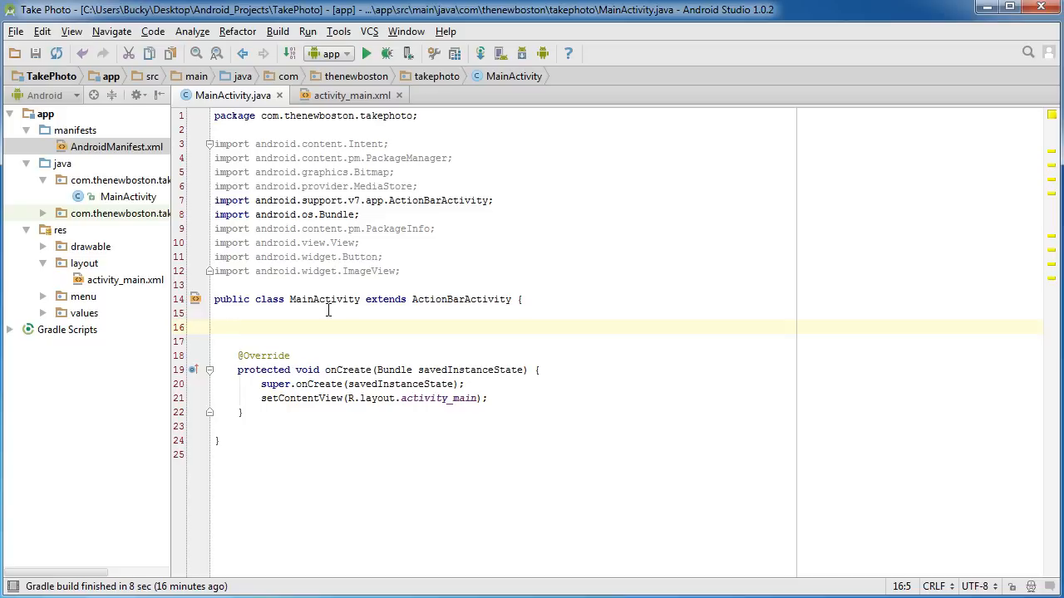
{"action": "type", "text": "sta"}
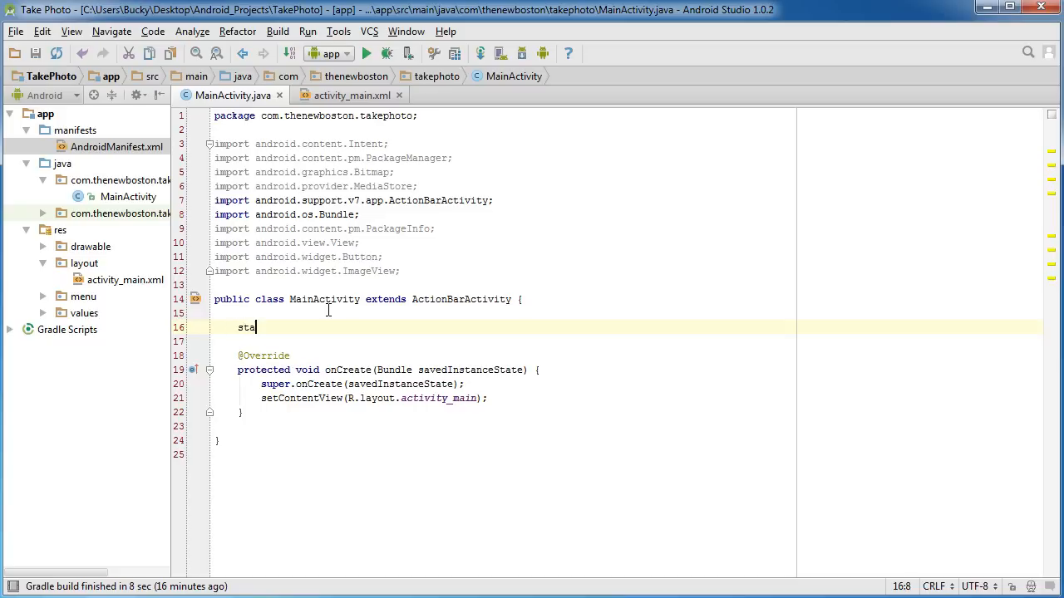
{"action": "type", "text": "tic fina"}
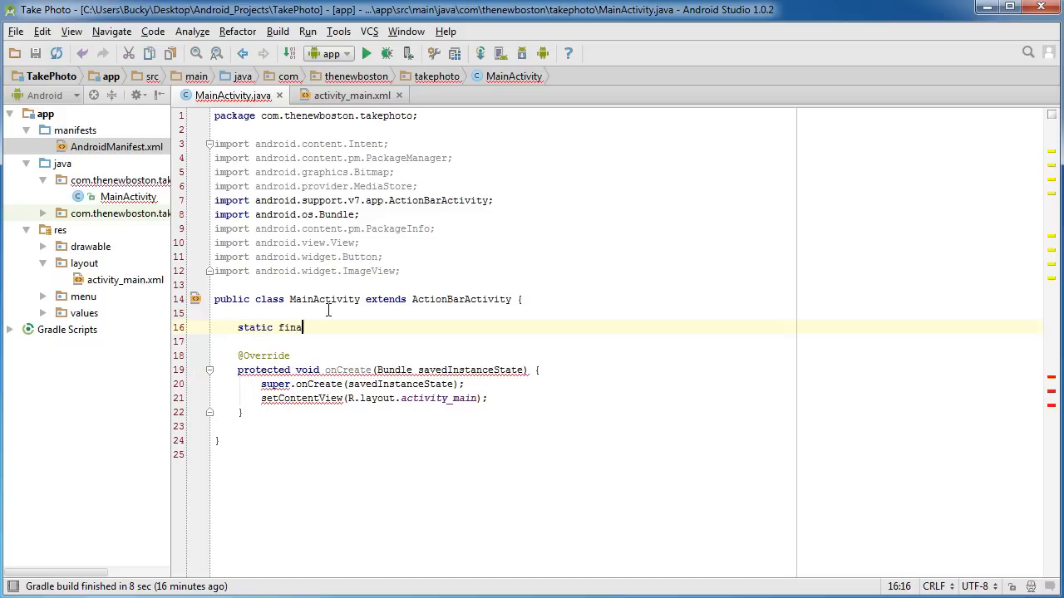
{"action": "type", "text": "l int"}
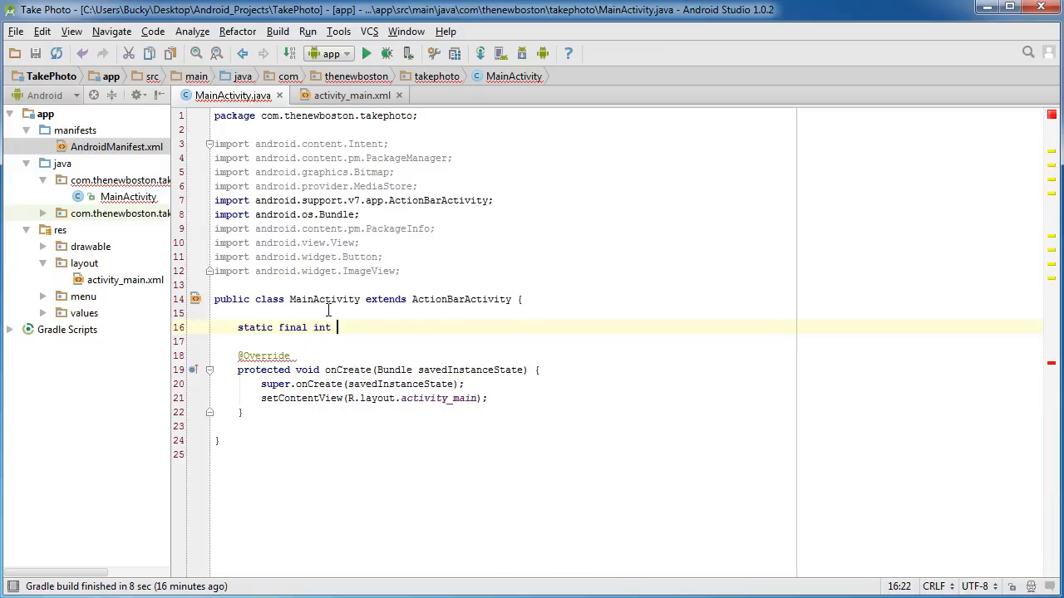
{"action": "type", "text": "REQUEST"}
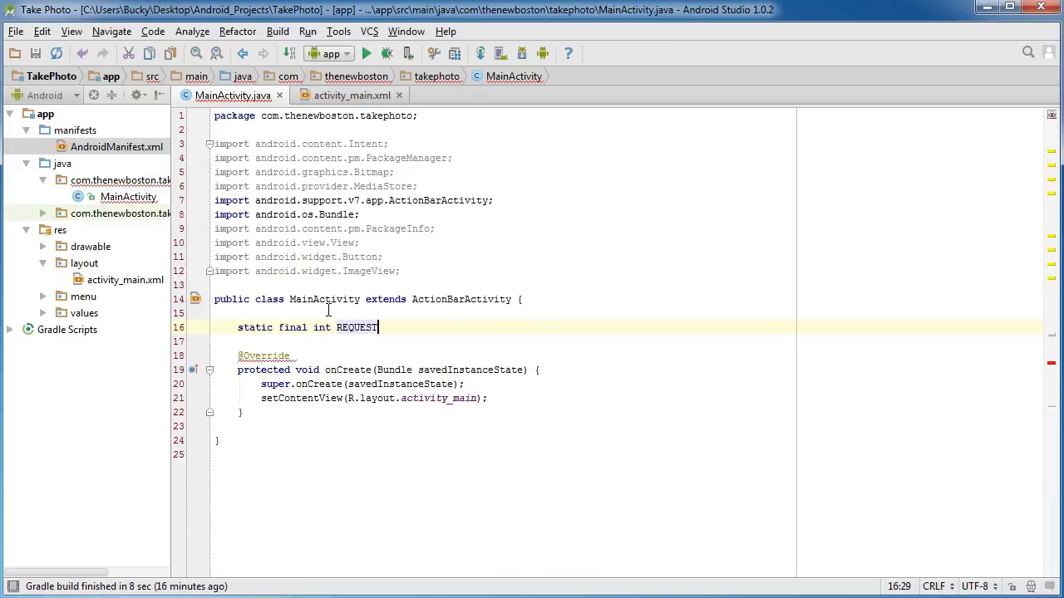
{"action": "type", "text": "_IMAGE_CAPTURE"}
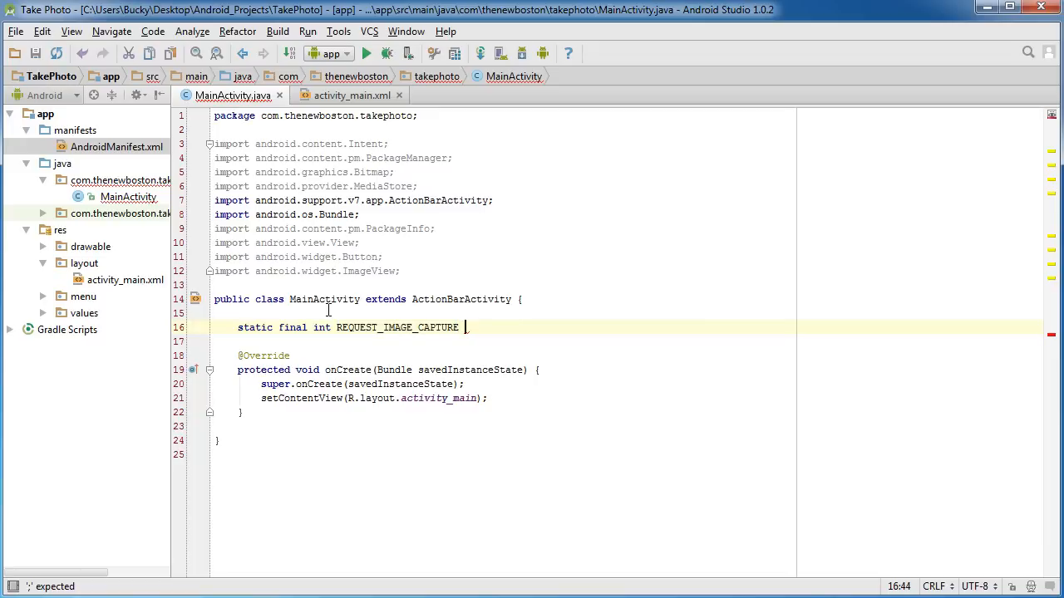
{"action": "type", "text": "= 1;"}
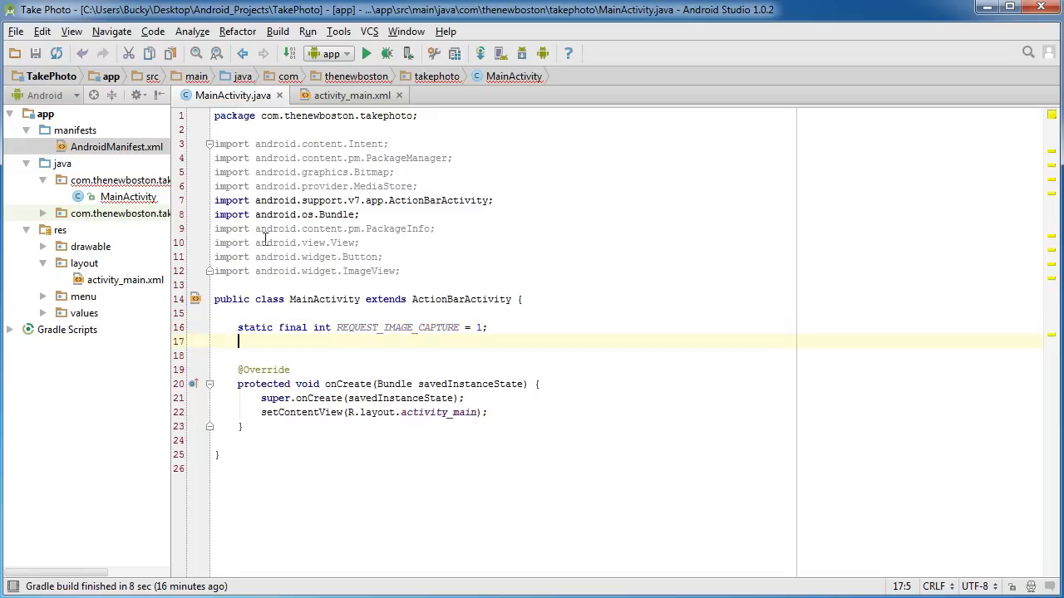
{"action": "mouse_move", "coordinate": [398, 325]}
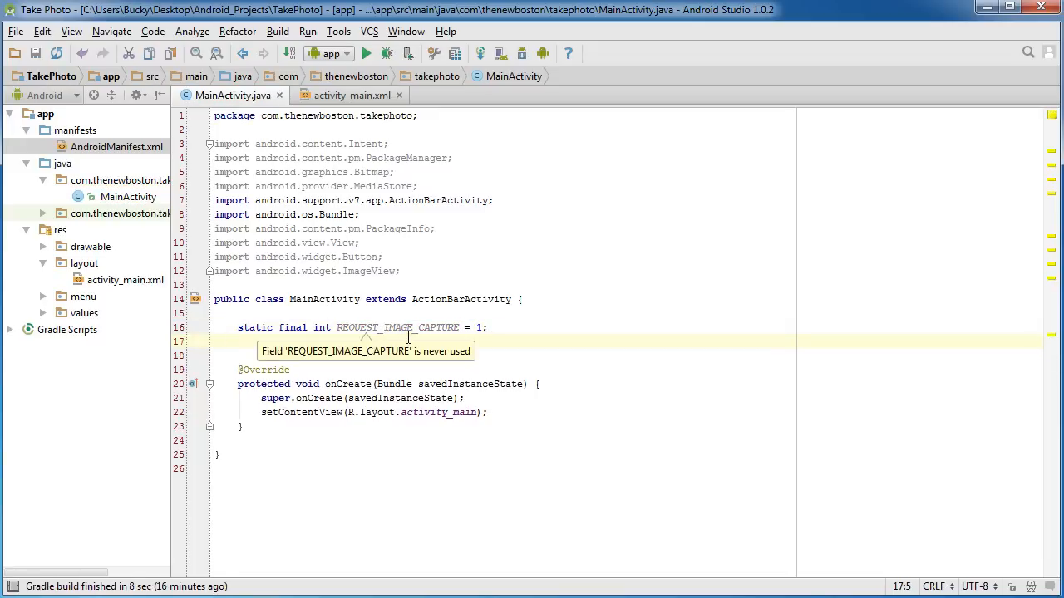
{"action": "mouse_move", "coordinate": [395, 379]}
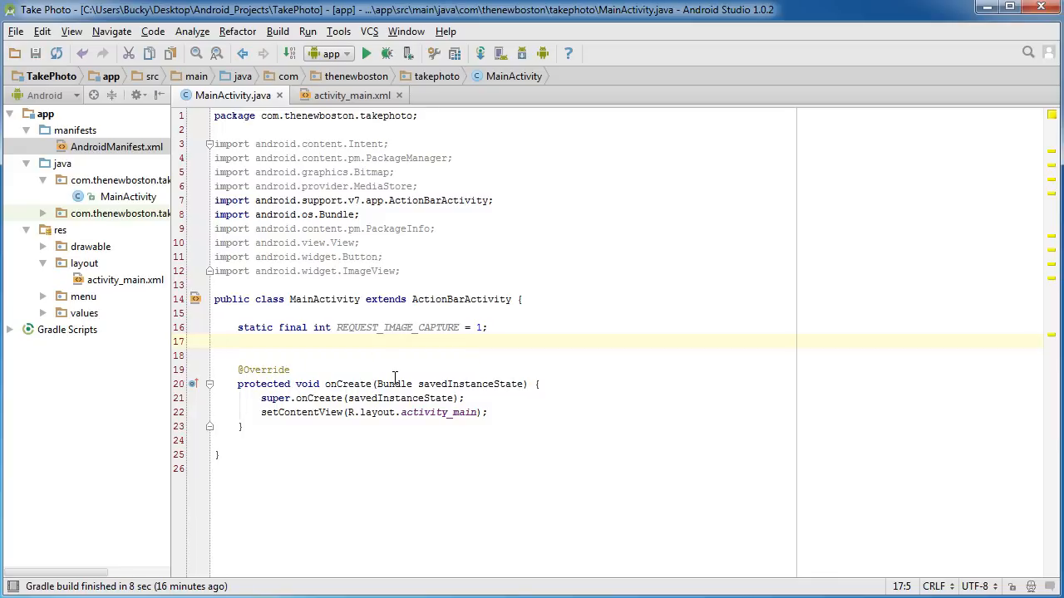
{"action": "mouse_move", "coordinate": [385, 372]}
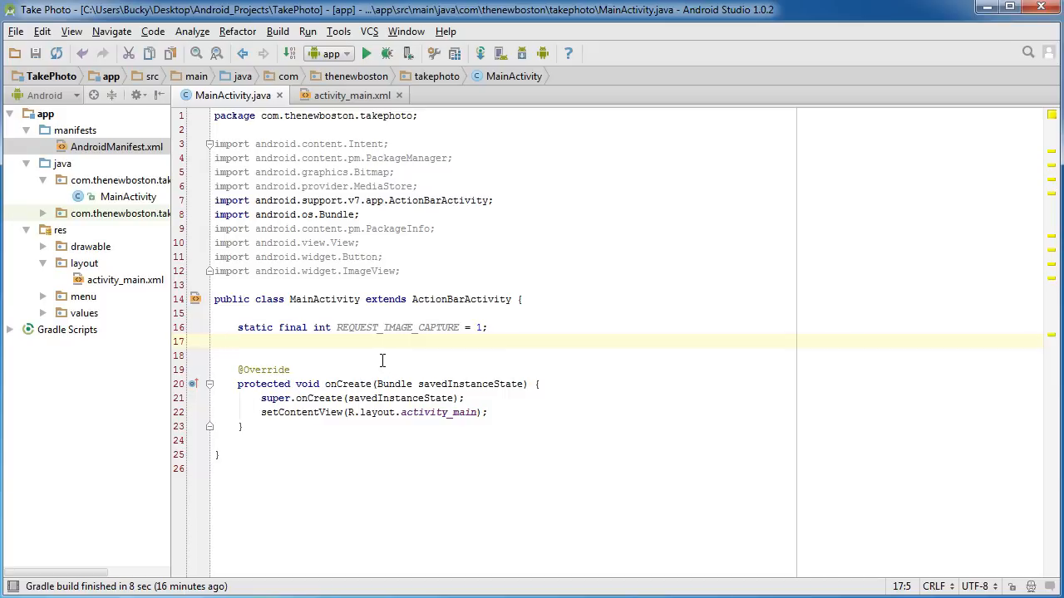
{"action": "mouse_move", "coordinate": [389, 357]}
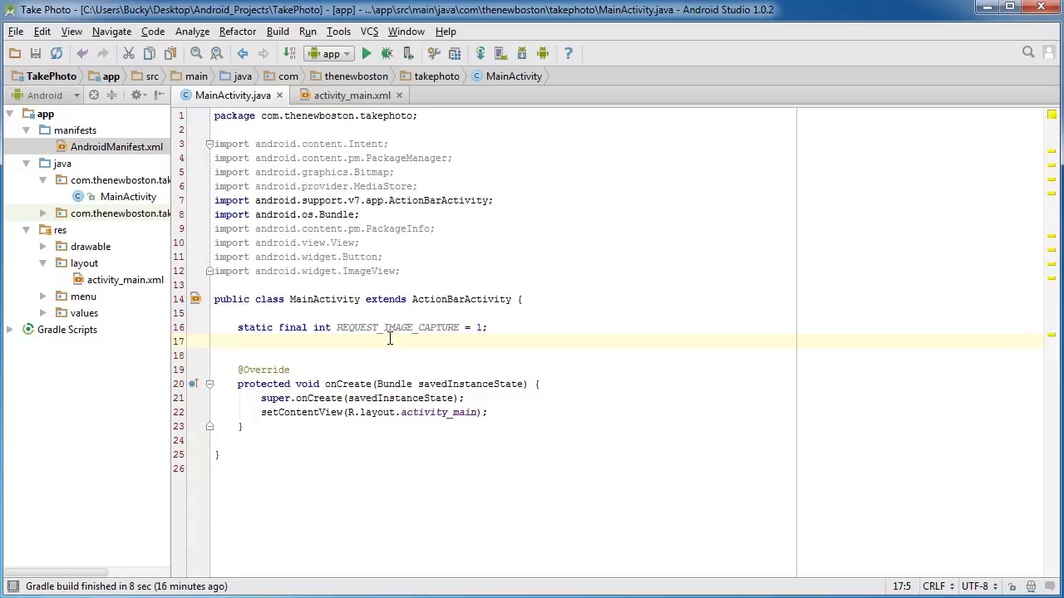
Declare the field 'ImageView buckysImageView;' and position the cursor after setContentView in onCreate
{"action": "type", "text": "ImageView"}
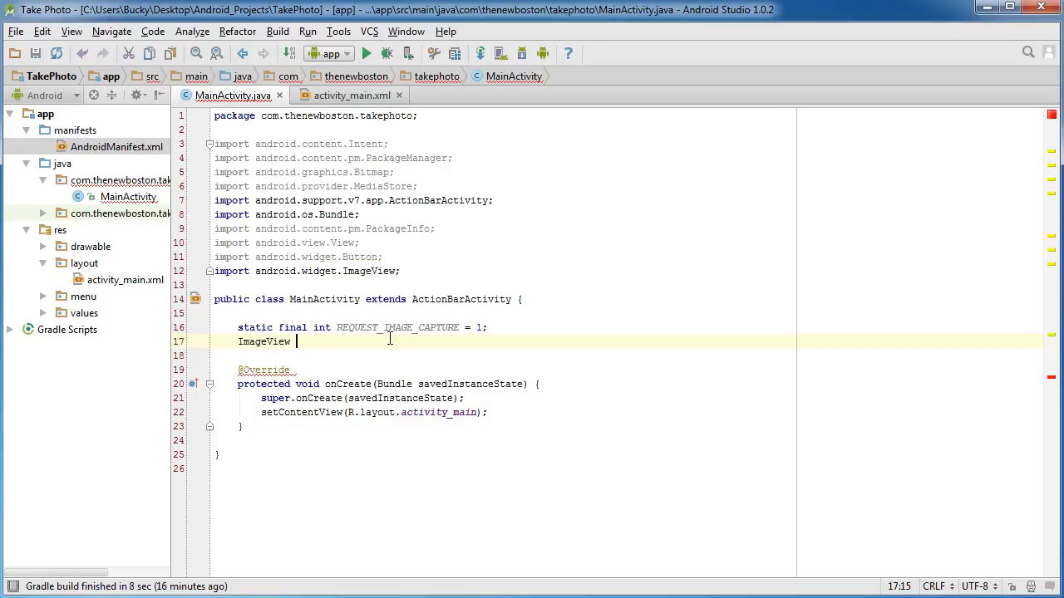
{"action": "type", "text": "buckysImage"}
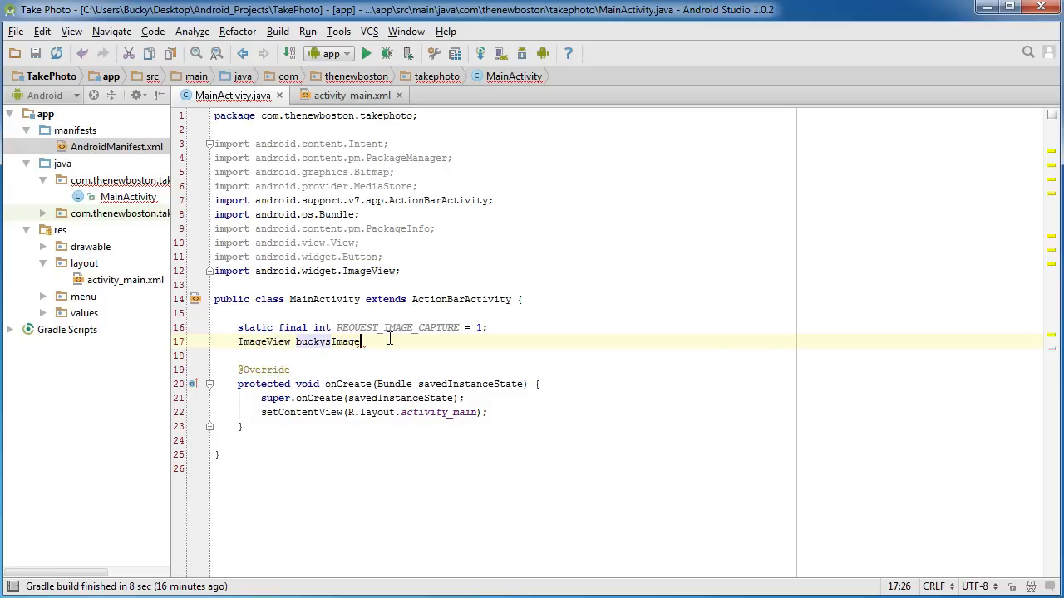
{"action": "type", "text": "View;"}
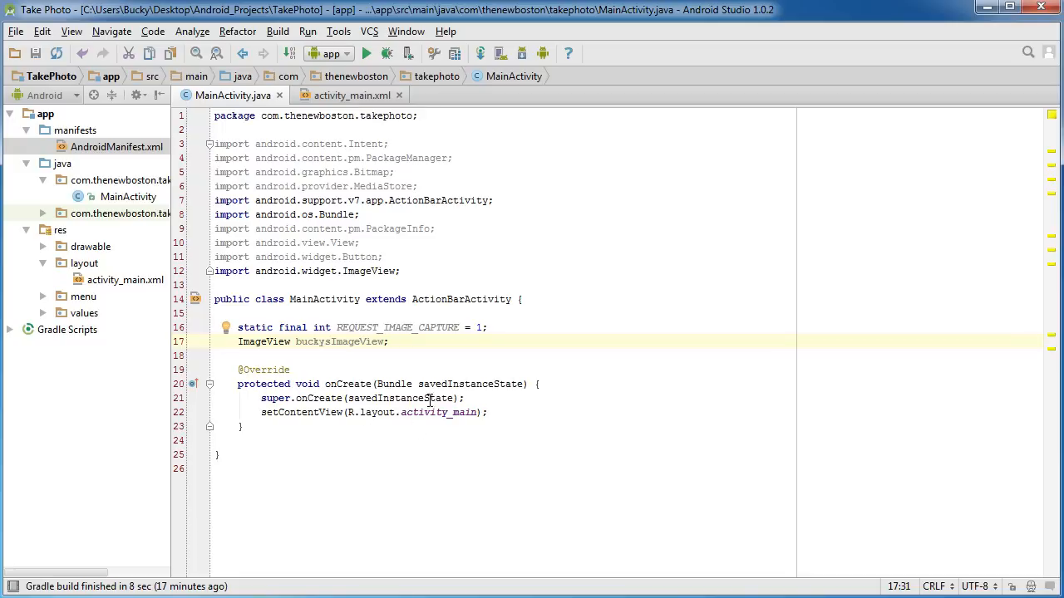
{"action": "left_click", "coordinate": [490, 412]}
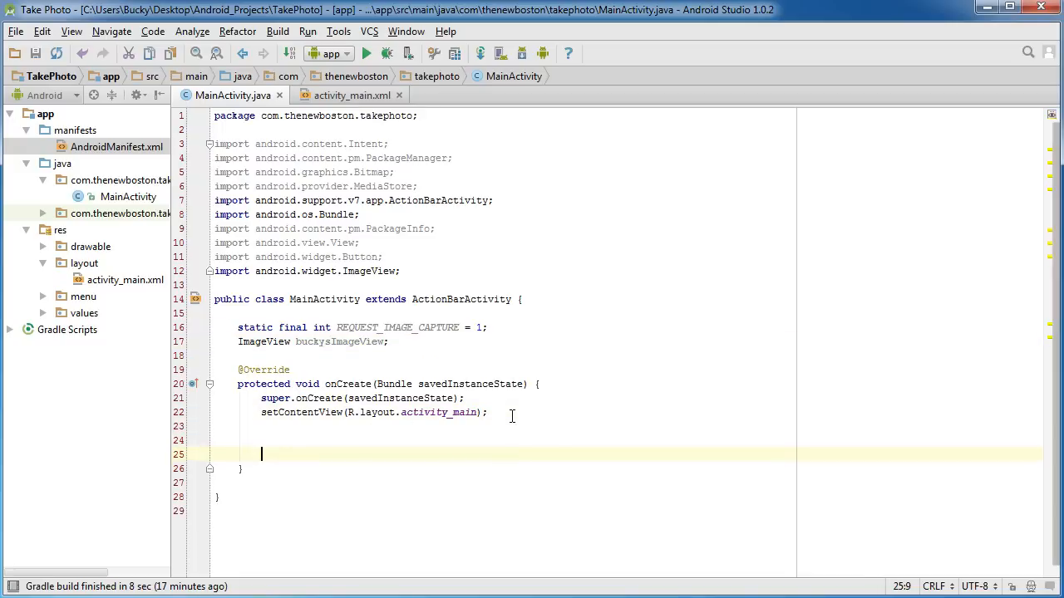
Bind 'Button buckysButton = (Button) findViewById(R.id.buckysButton);' in onCreate
{"action": "key", "text": "Up"}
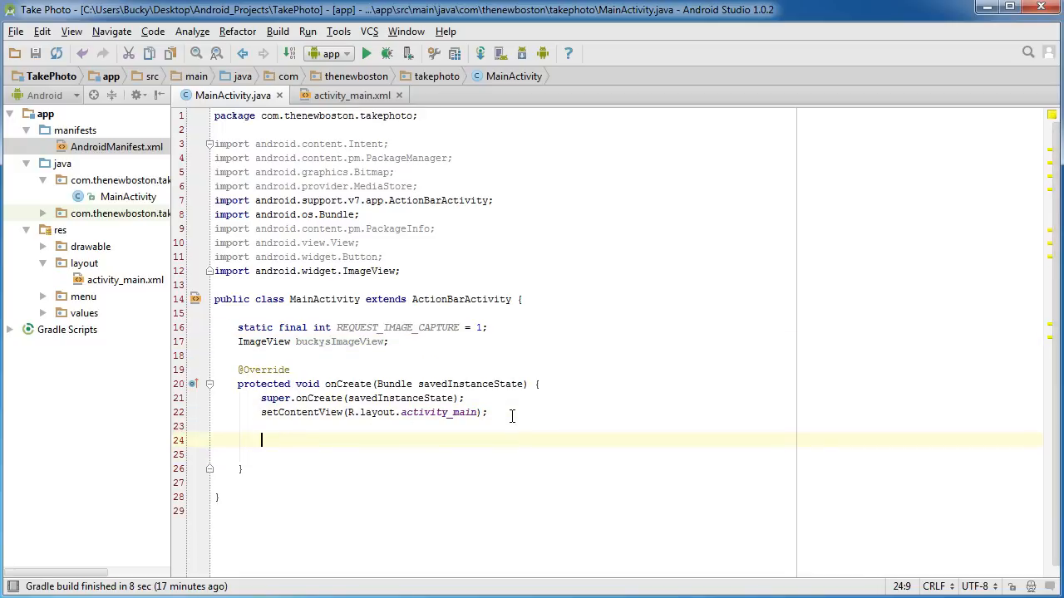
{"action": "type", "text": "Button buckyButton = ("}
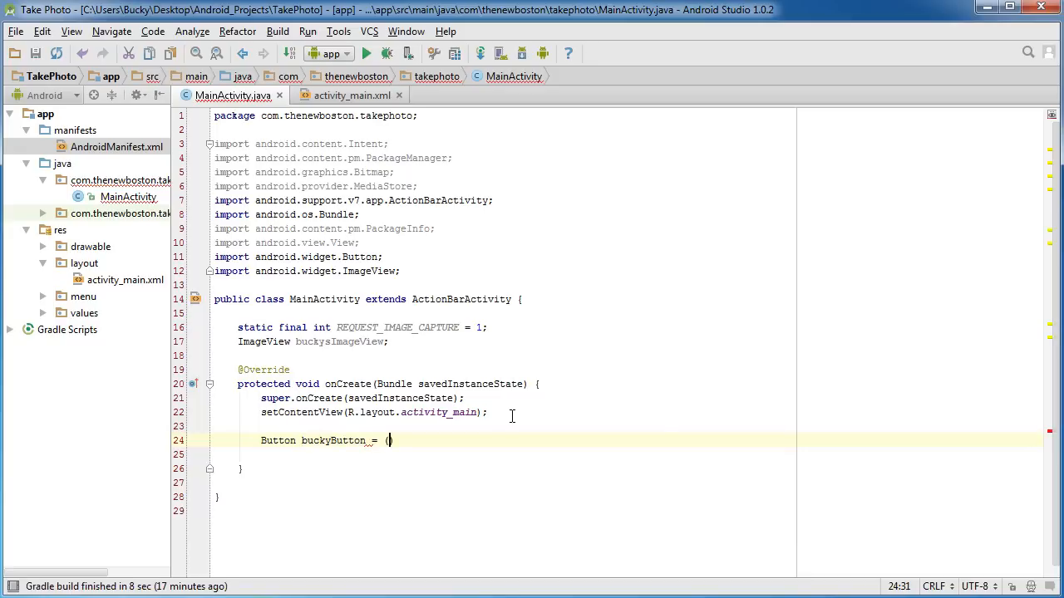
{"action": "type", "text": "(Button)"}
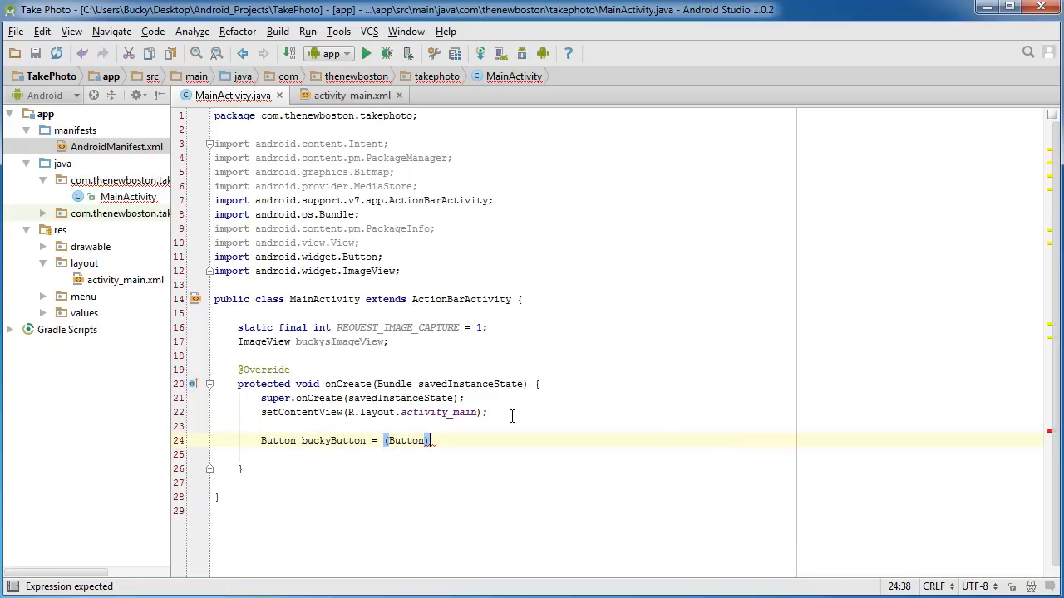
{"action": "type", "text": "findViewById()"}
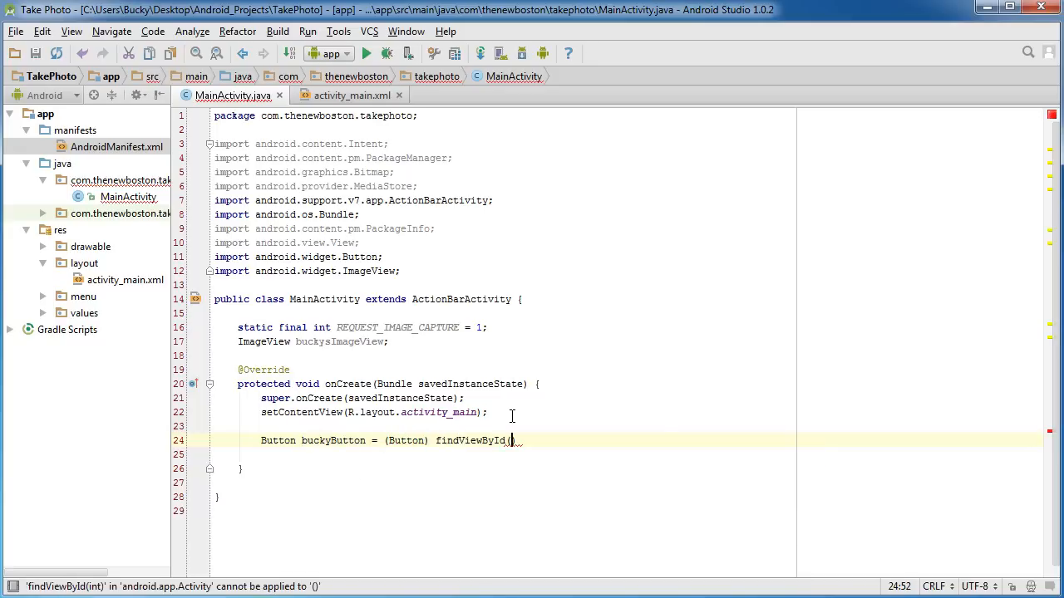
{"action": "type", "text": "R.id."}
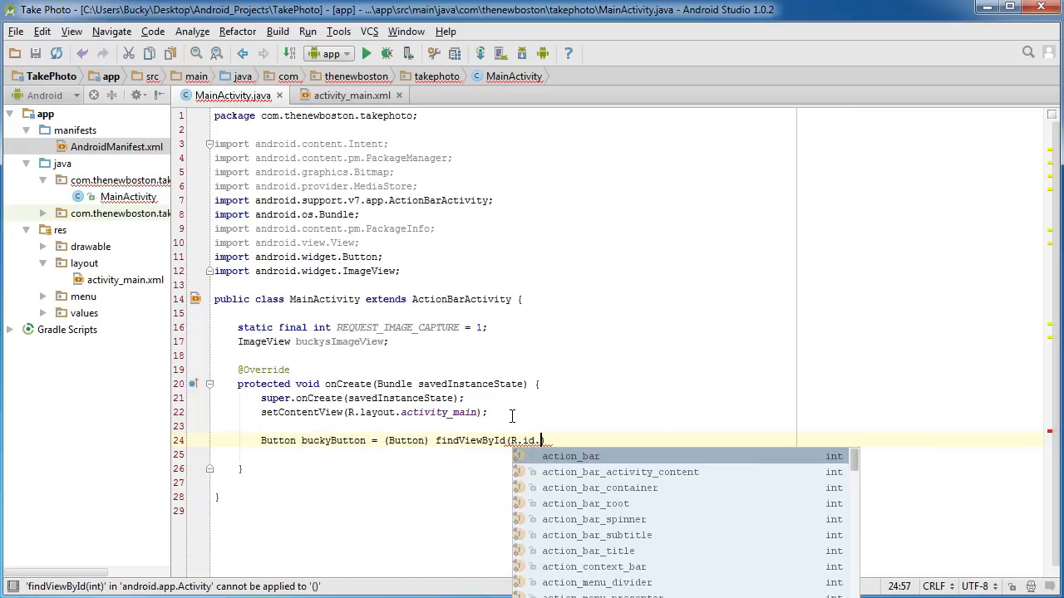
{"action": "type", "text": "buckysButton);"}
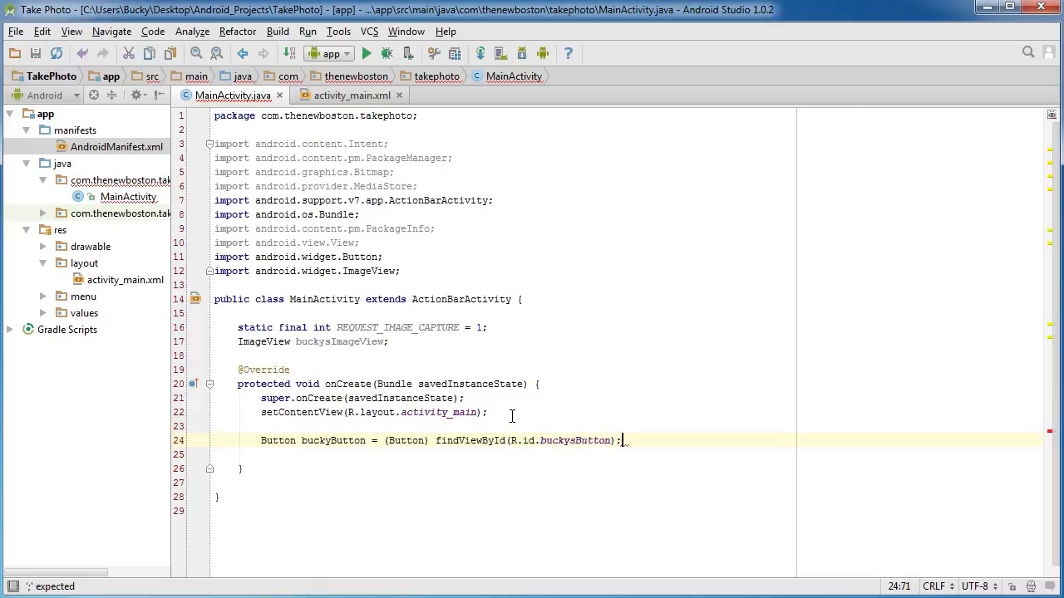
Bind 'buckysImageView = (ImageView) findViewById(R.id.buckysImageView);' on the next line
{"action": "type", "text": "buckysImageView="}
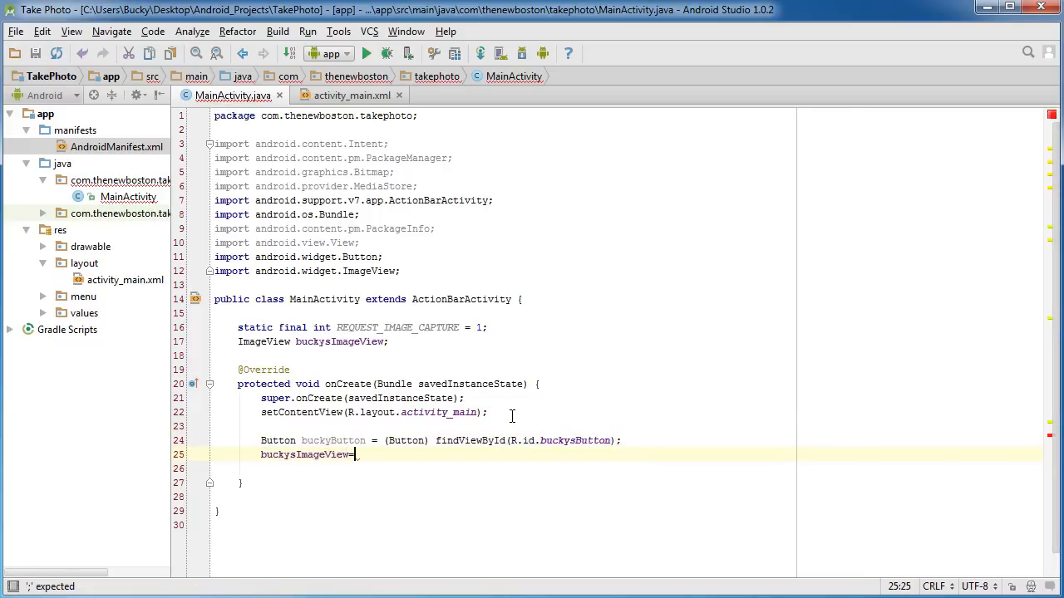
{"action": "type", "text": "(ImageView)"}
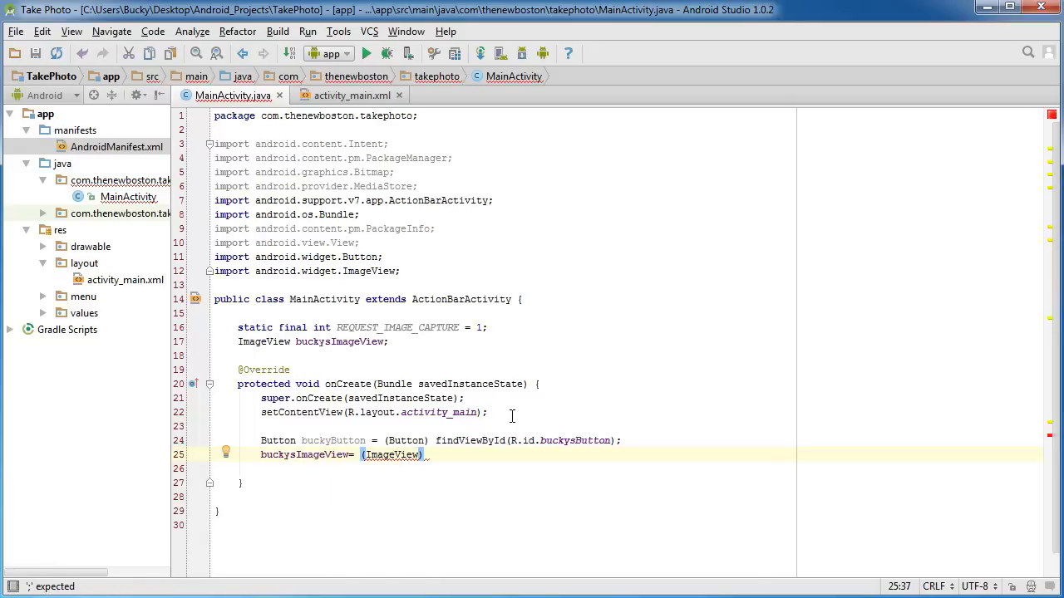
{"action": "type", "text": "f"}
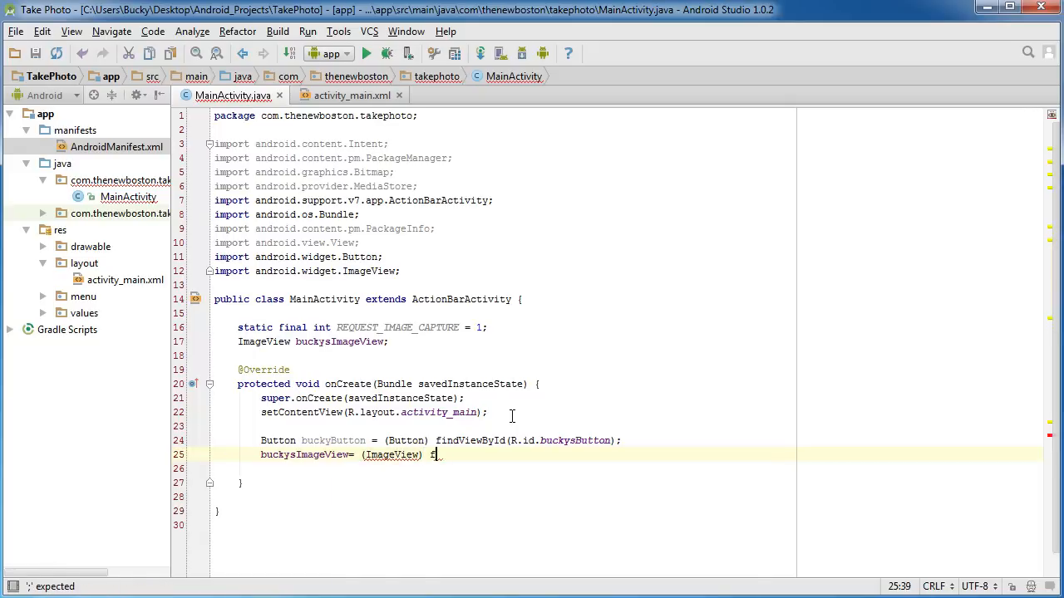
{"action": "type", "text": "findViewById(R.id.buckysImageView"}
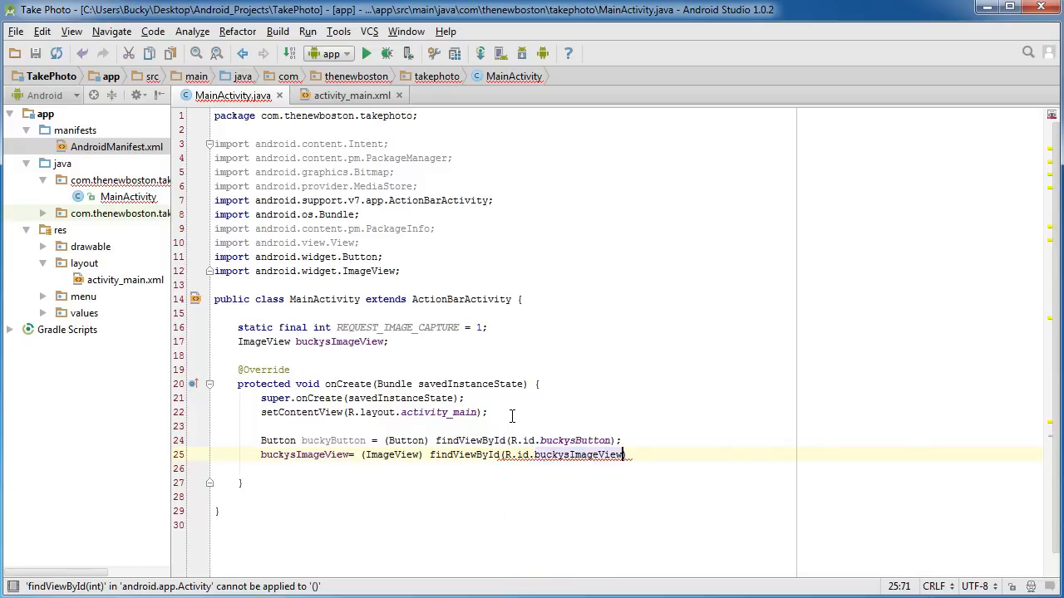
{"action": "key", "text": "enter"}
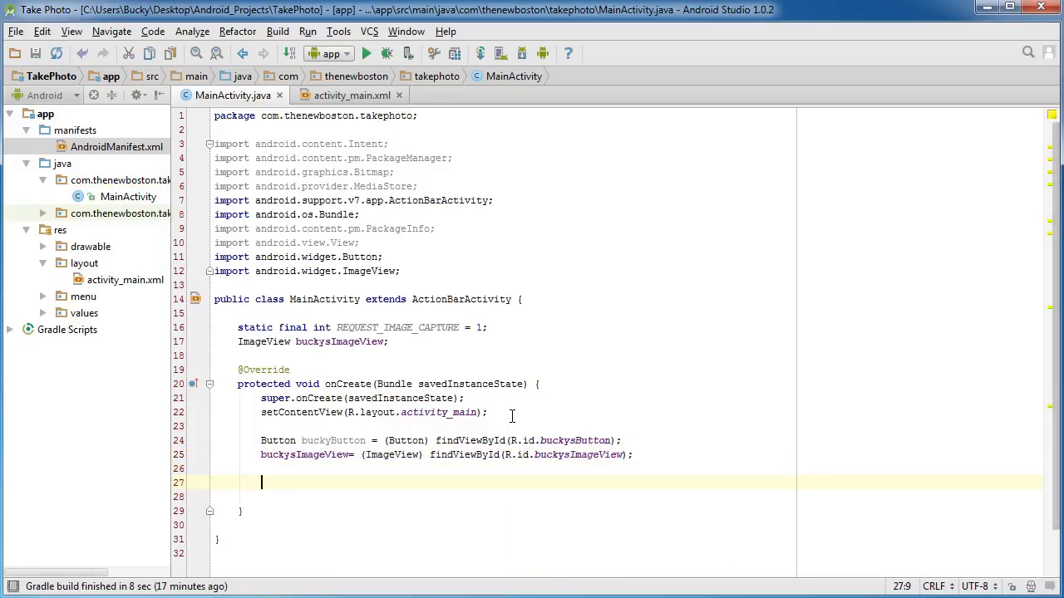
{"action": "mouse_move", "coordinate": [589, 512]}
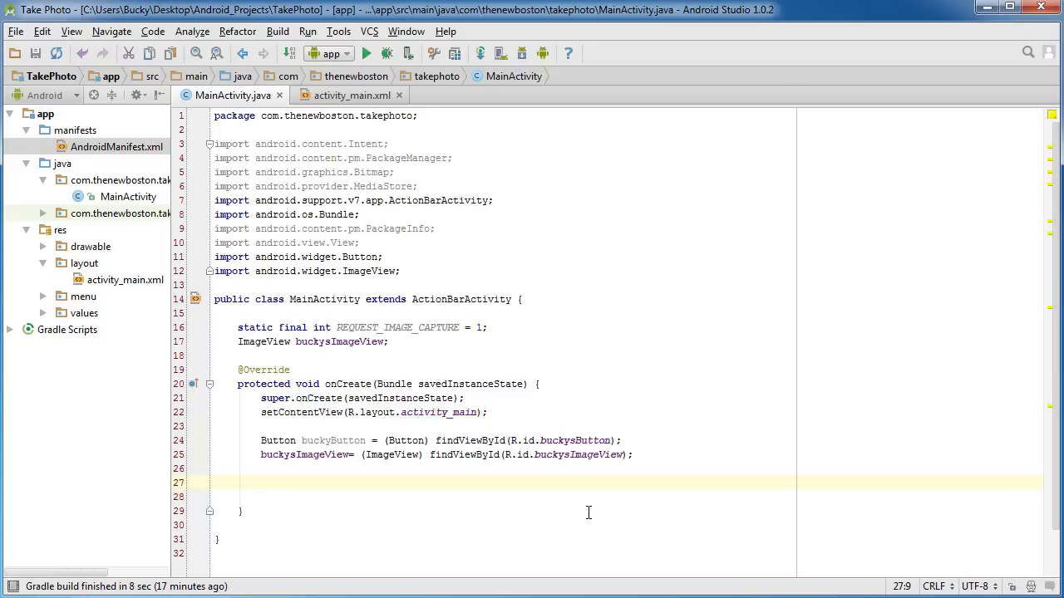
Write the comment '//Disable the button if the user has no camera' below the findViewById lines
{"action": "type", "text": "/"}
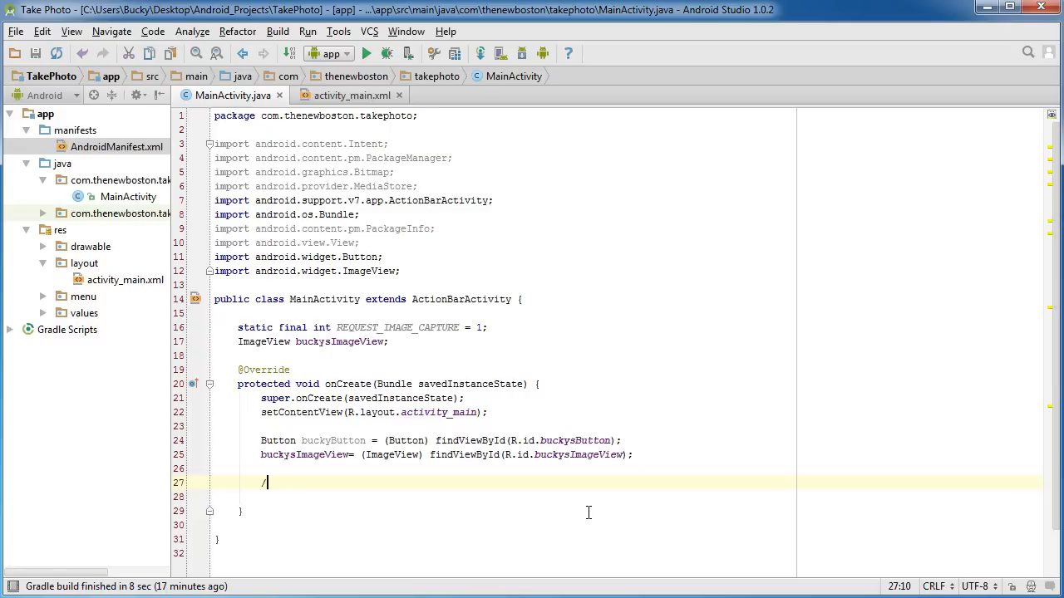
{"action": "type", "text": "/Disable the b"}
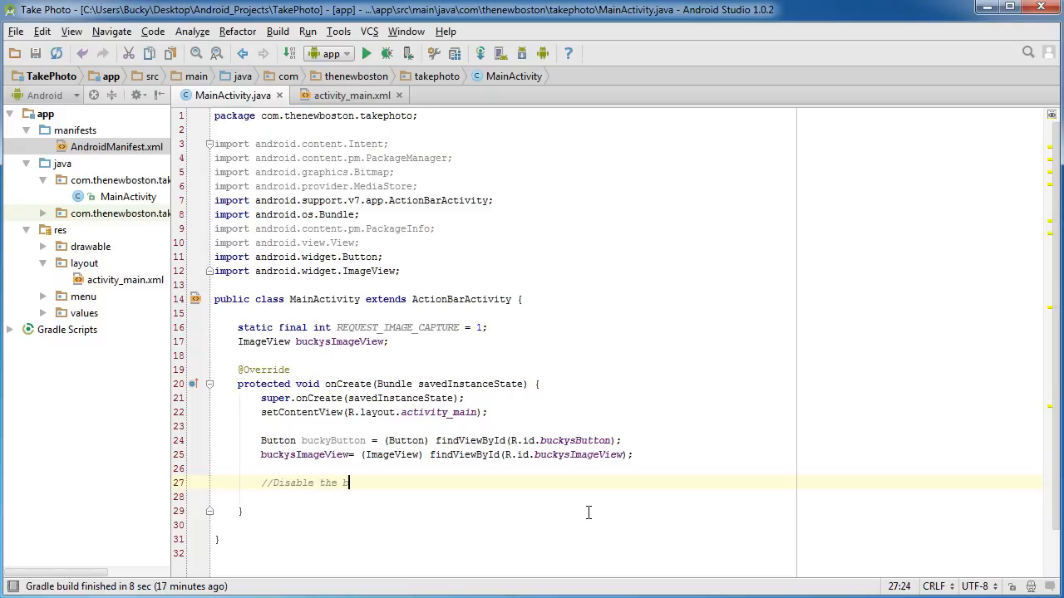
{"action": "type", "text": "utton if the suer has no"}
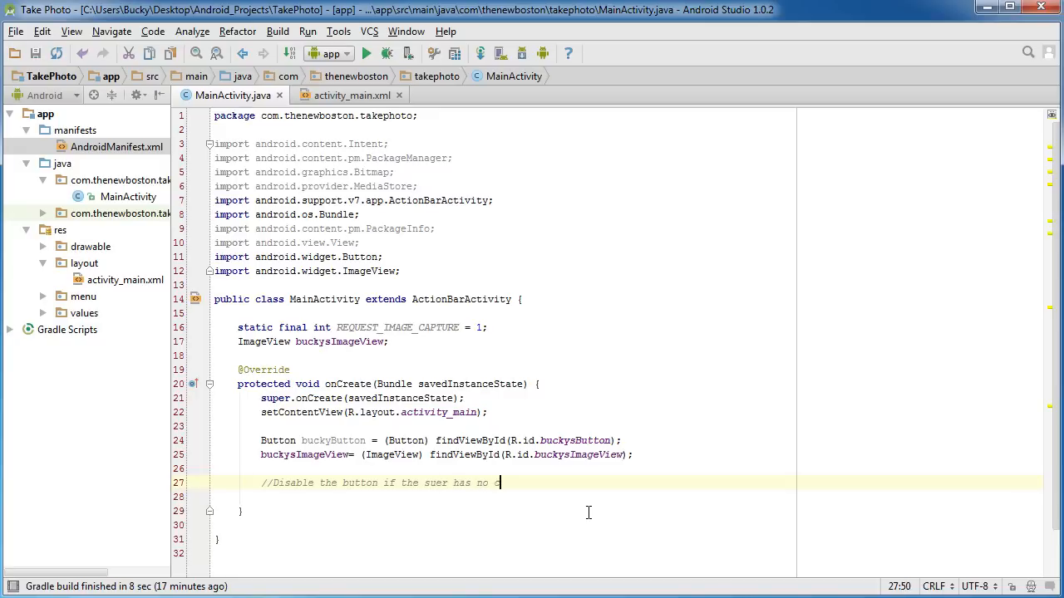
{"action": "type", "text": "camera"}
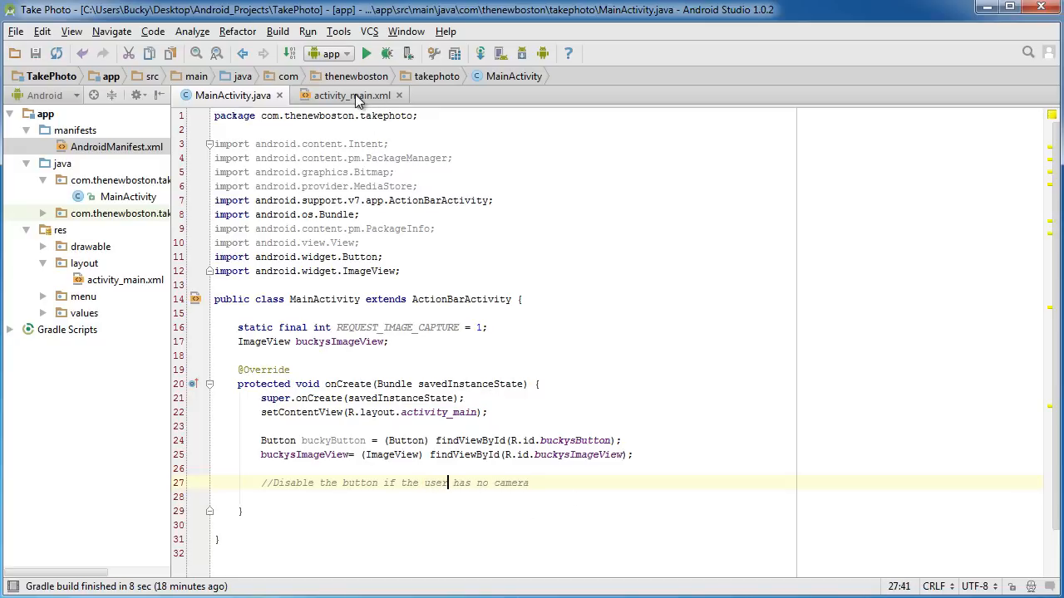
{"action": "left_click", "coordinate": [349, 94]}
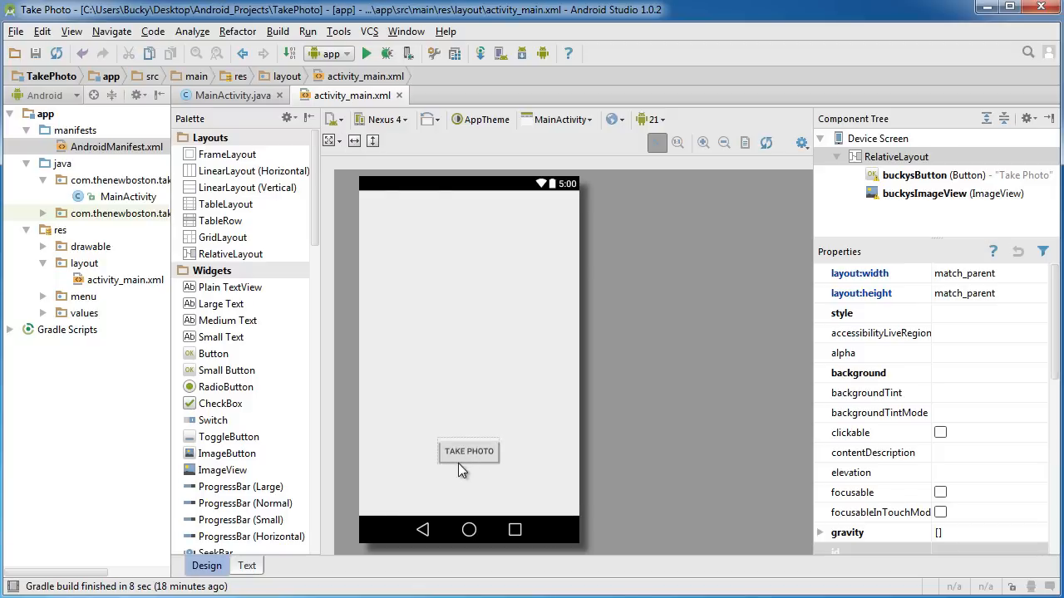
{"action": "left_click", "coordinate": [224, 94]}
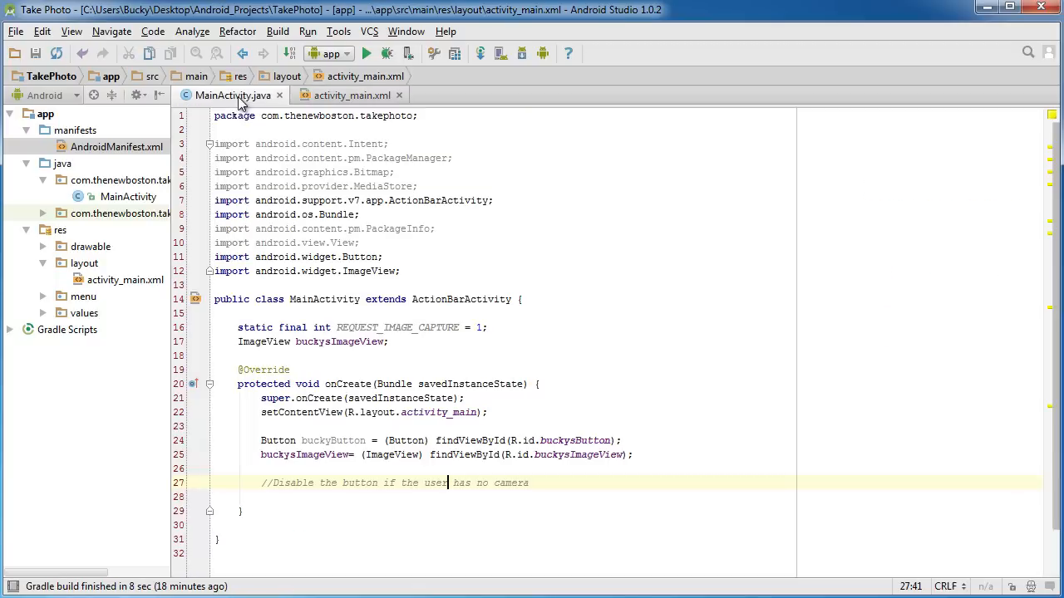
{"action": "left_click", "coordinate": [536, 482]}
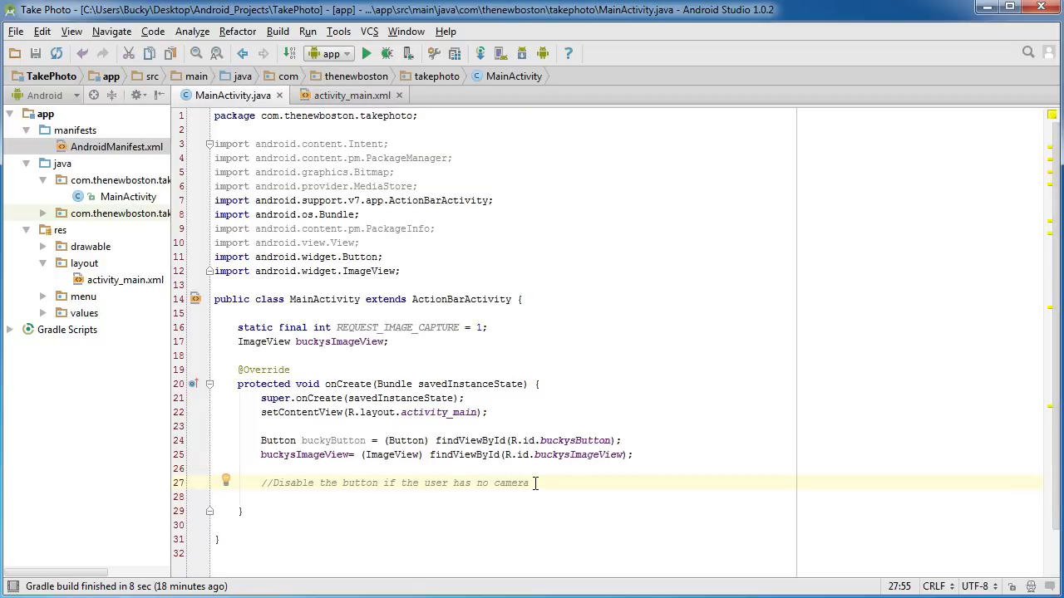